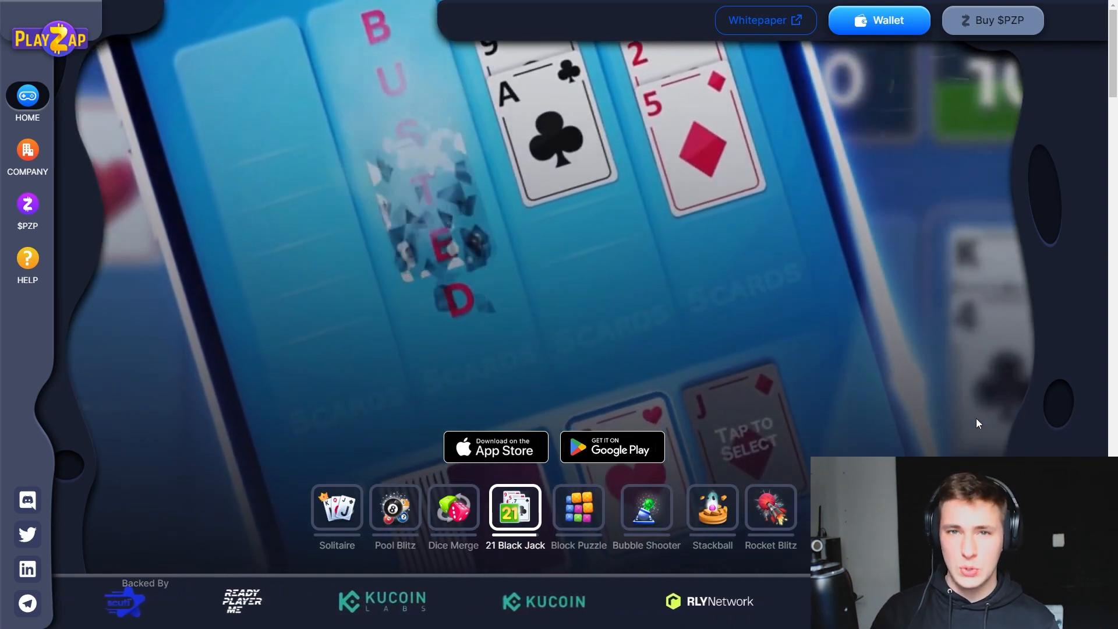
Browse the site's lower controls, then open The $PZP Token page and scroll to Tokenomics.
left_click(578, 510)
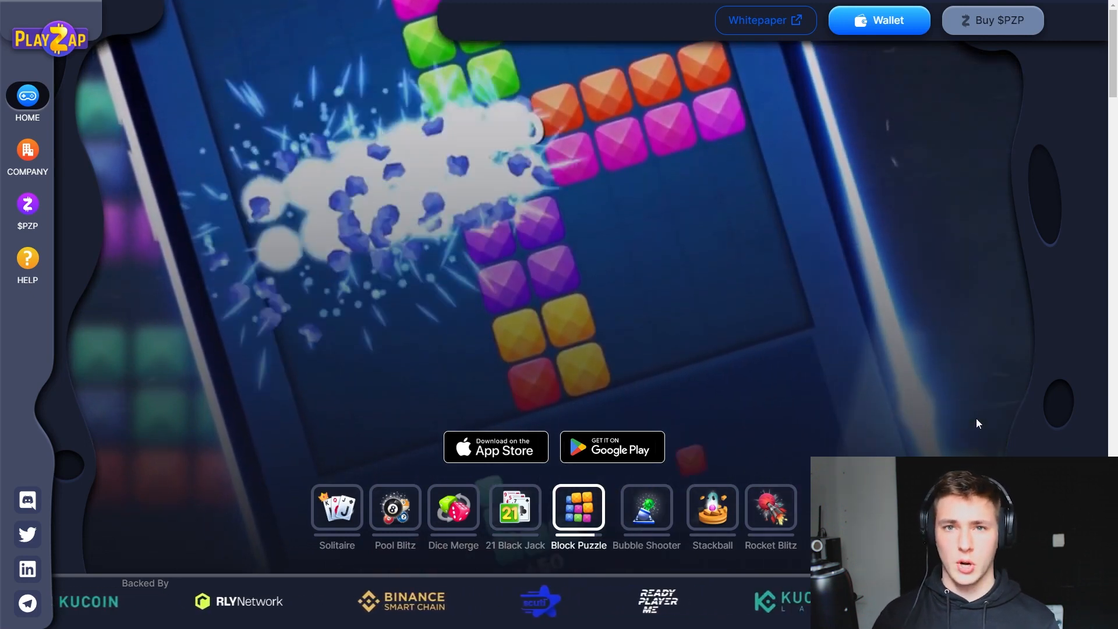
left_click(645, 508)
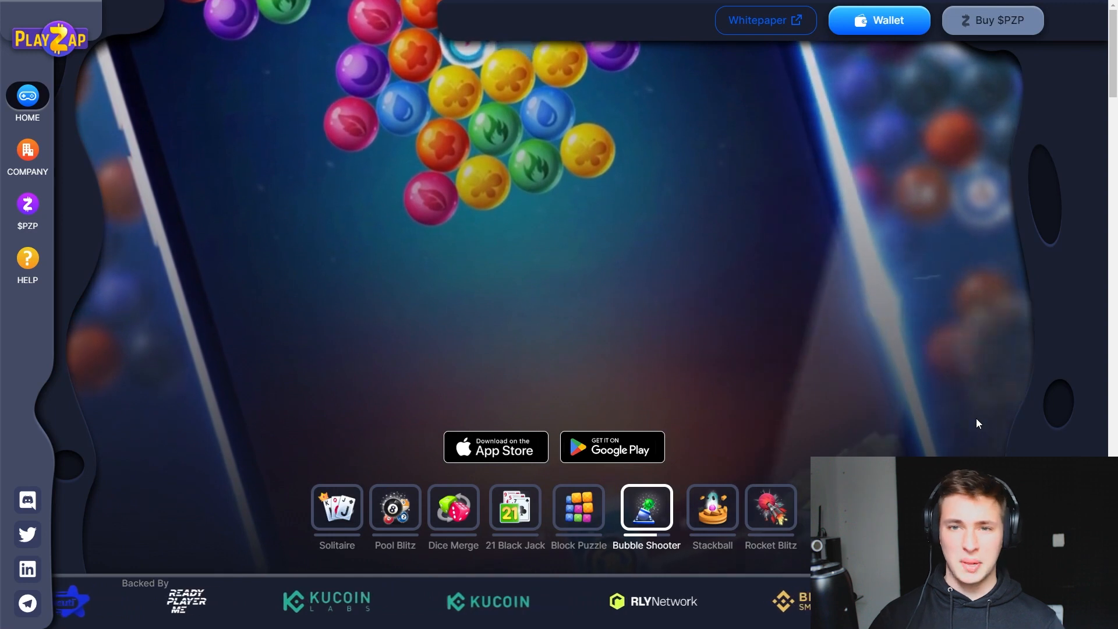
scroll("down", 3)
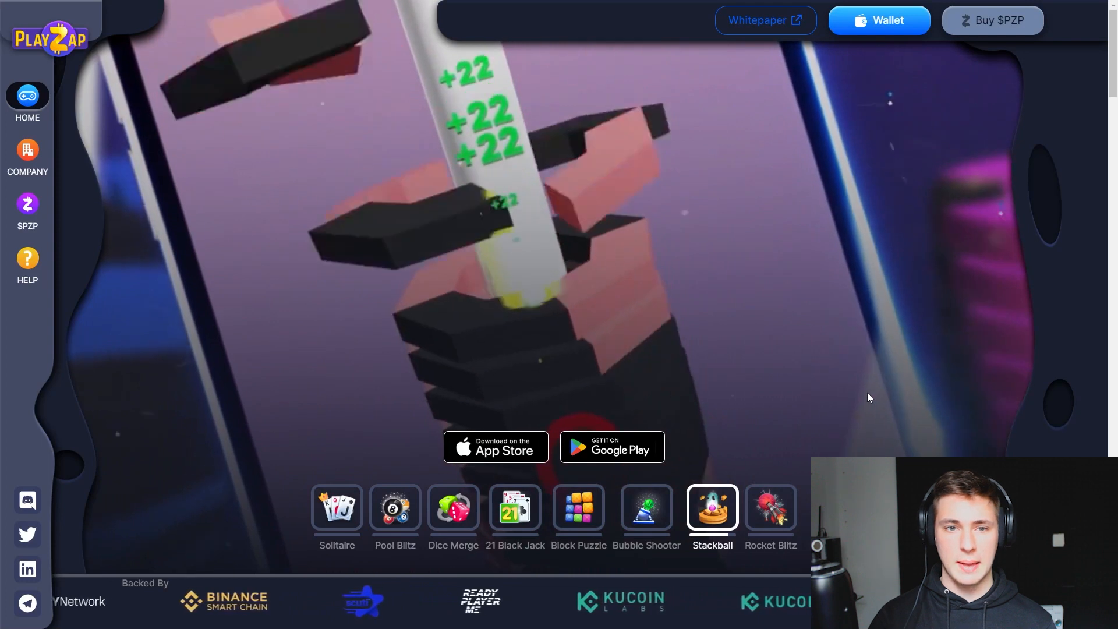
left_click(770, 509)
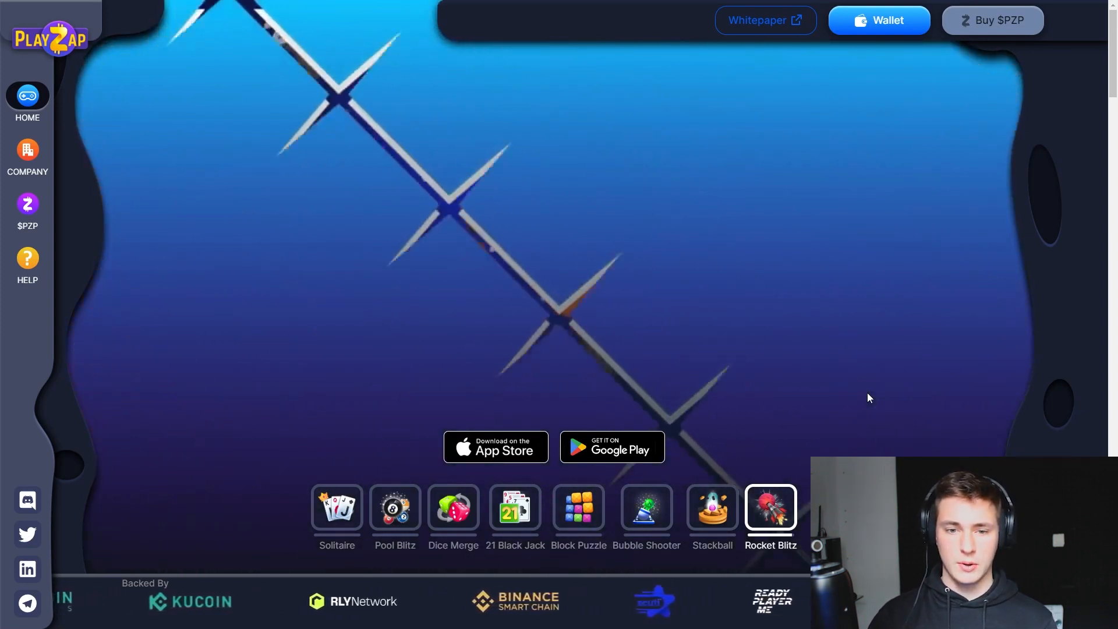
left_click(337, 508)
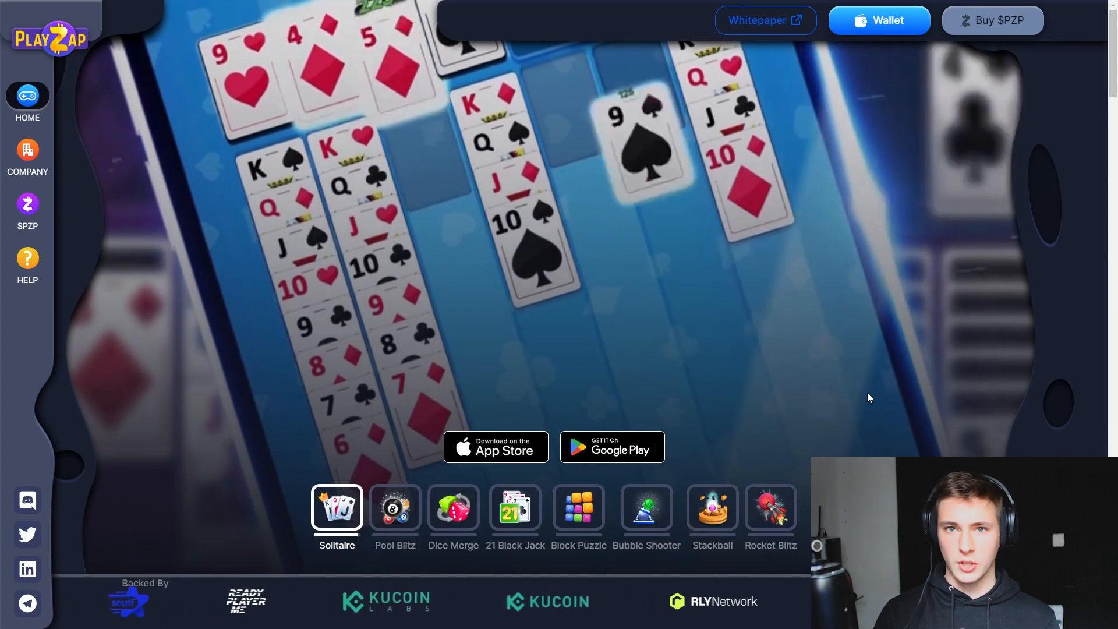
left_click(394, 509)
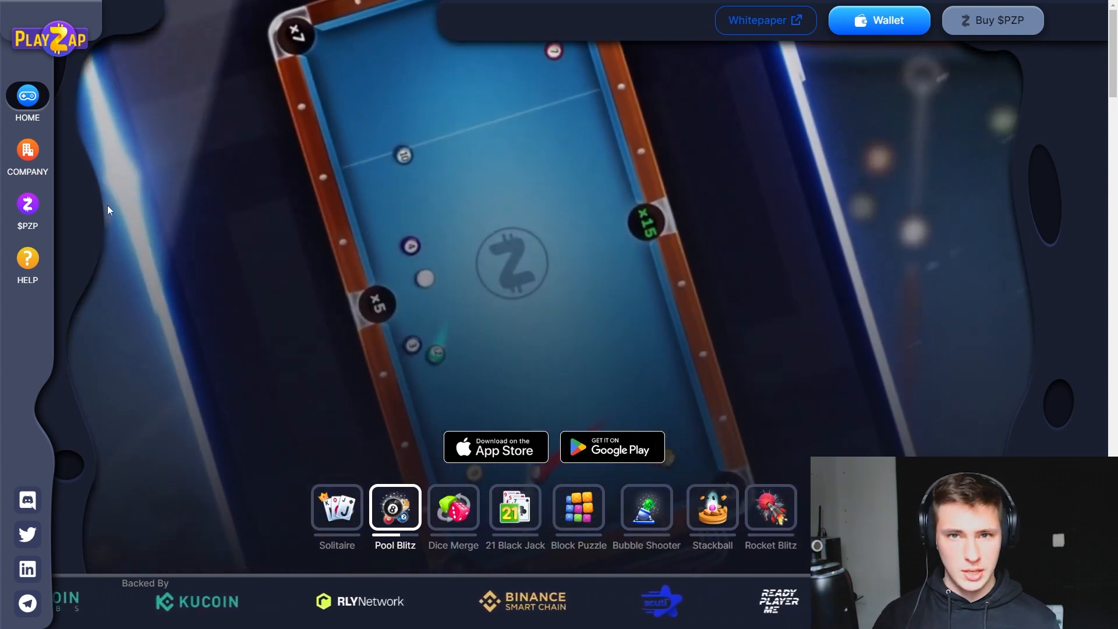
mouse_move(646, 362)
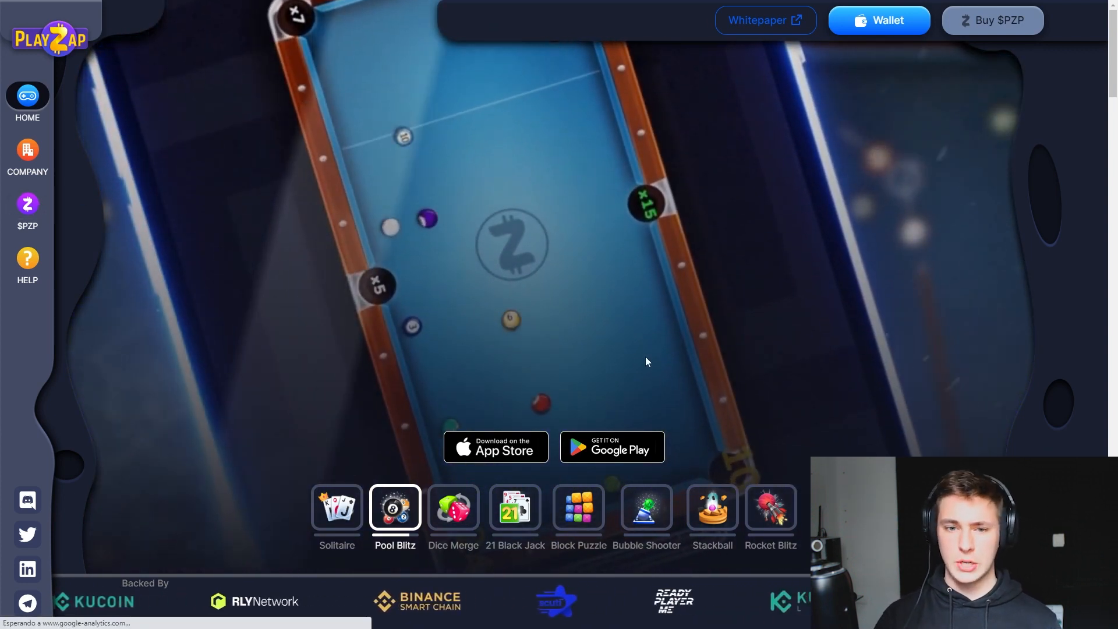
left_click(27, 212)
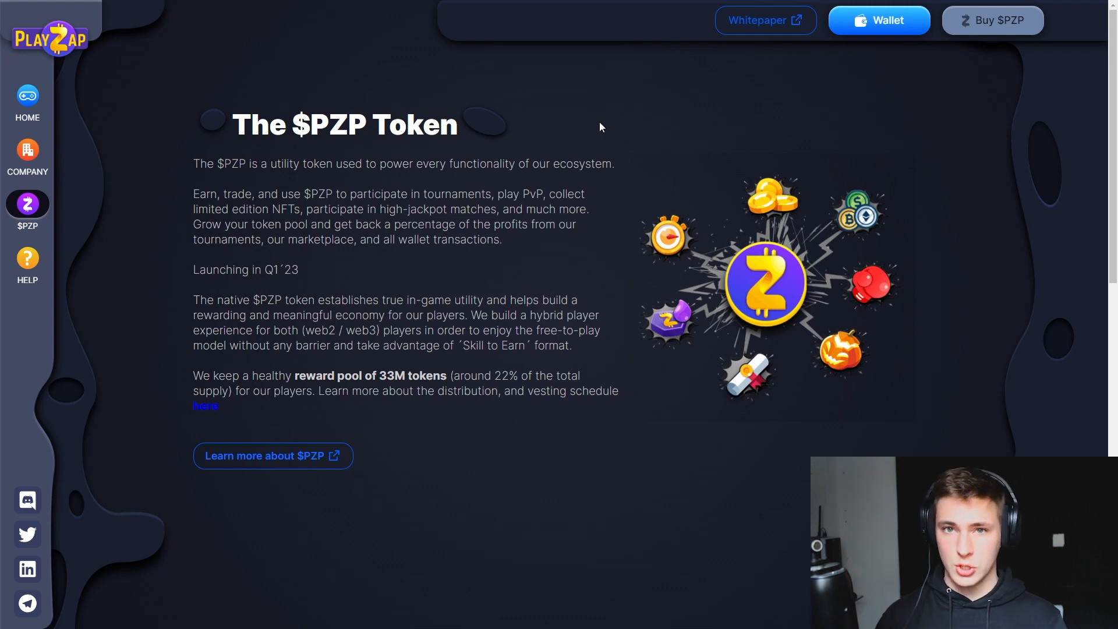
scroll("down", 3)
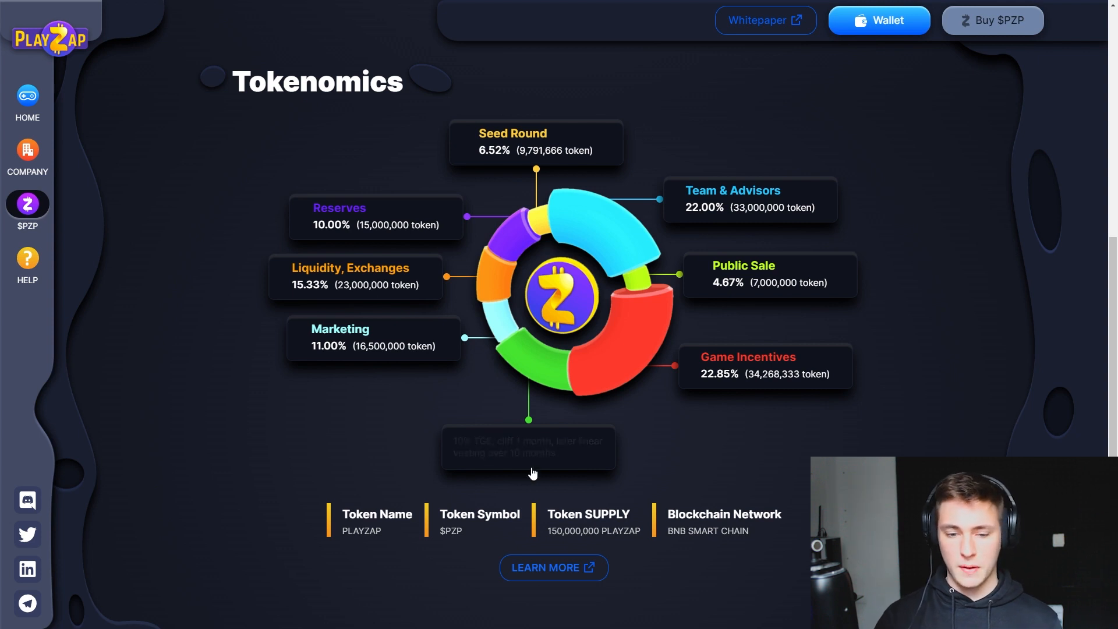
mouse_move(552, 464)
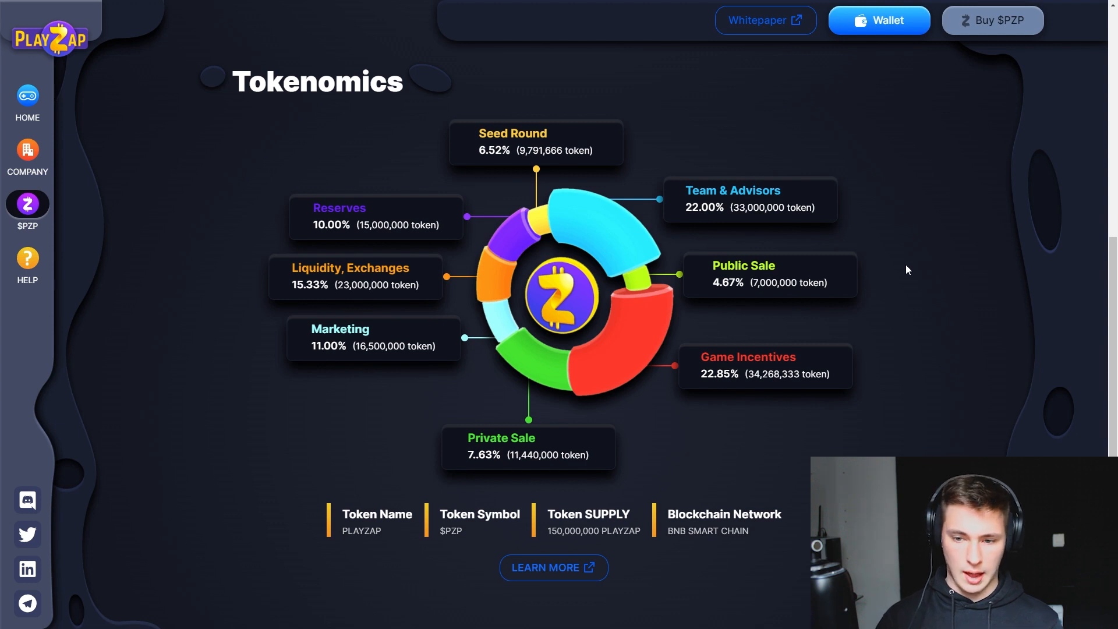
mouse_move(847, 180)
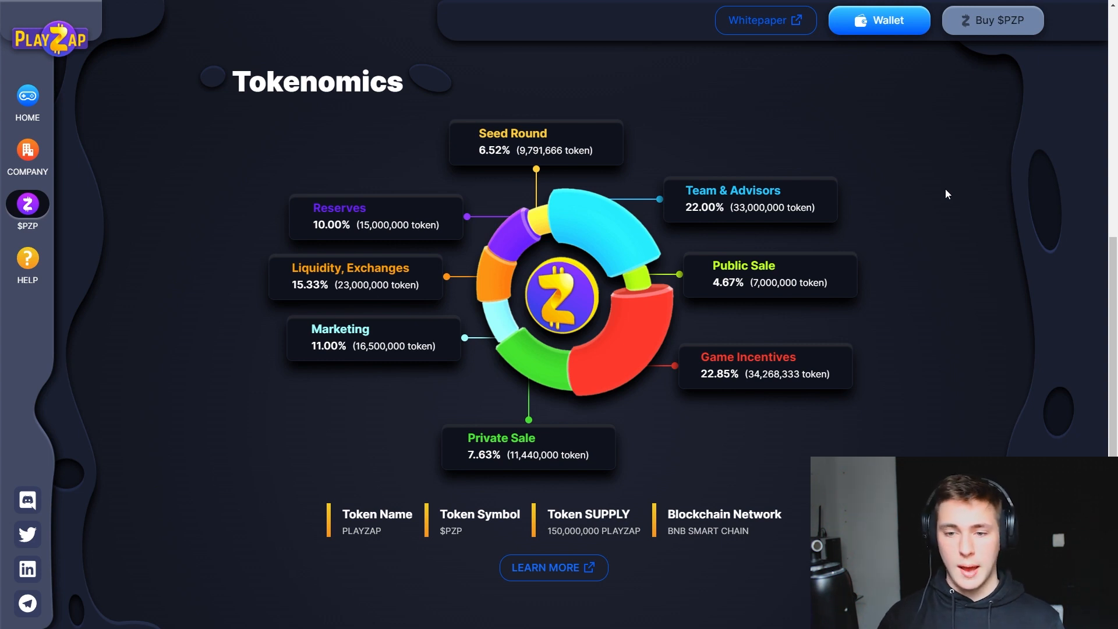
mouse_move(922, 190)
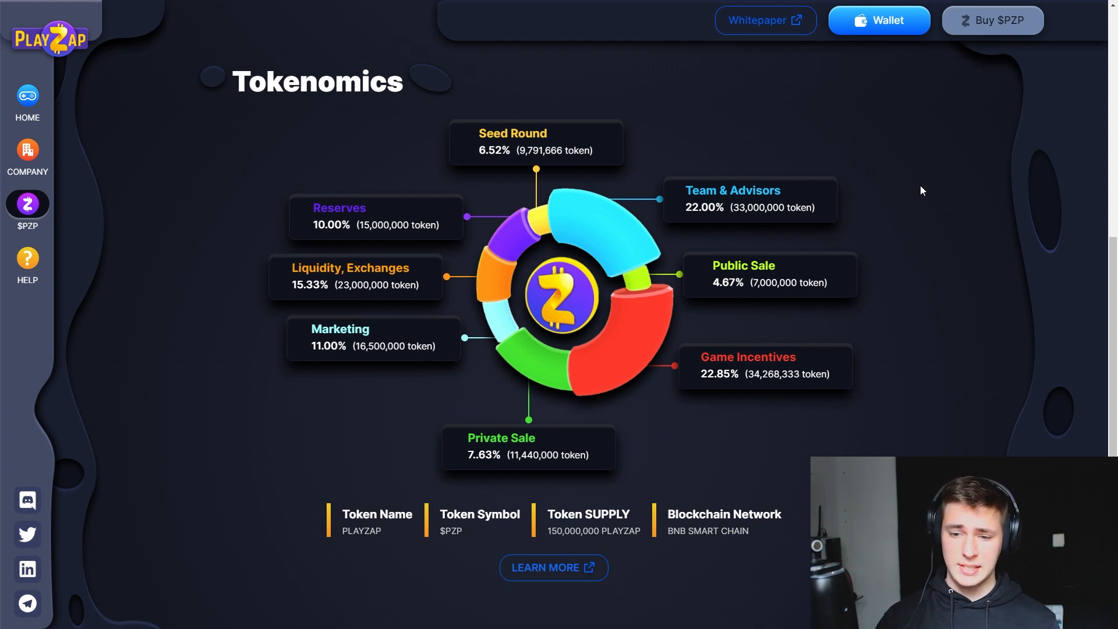
mouse_move(749, 365)
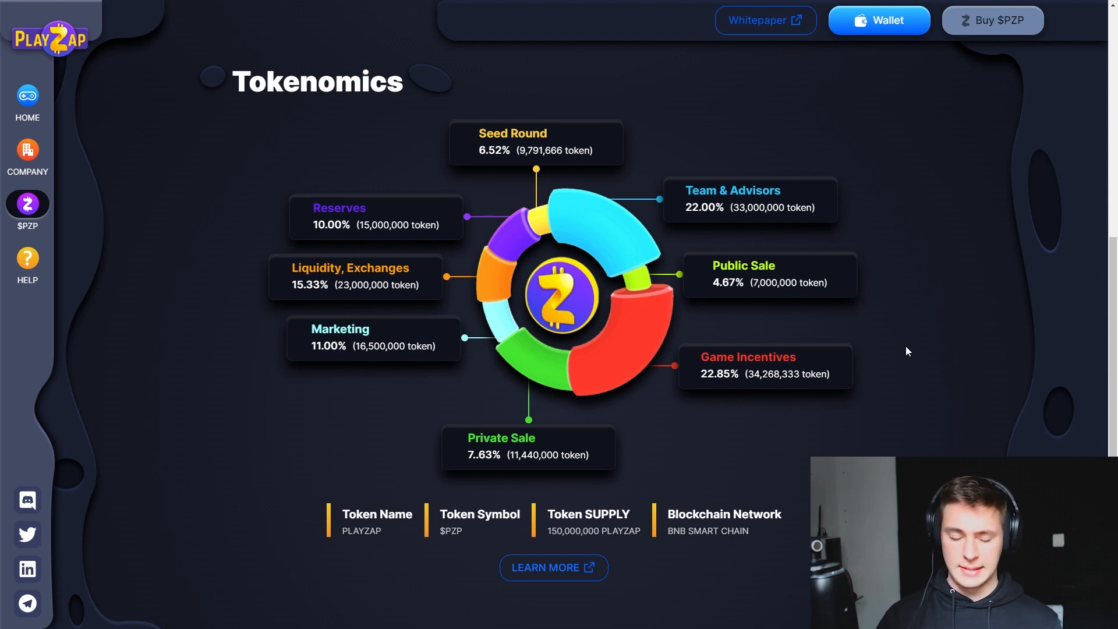
mouse_move(913, 414)
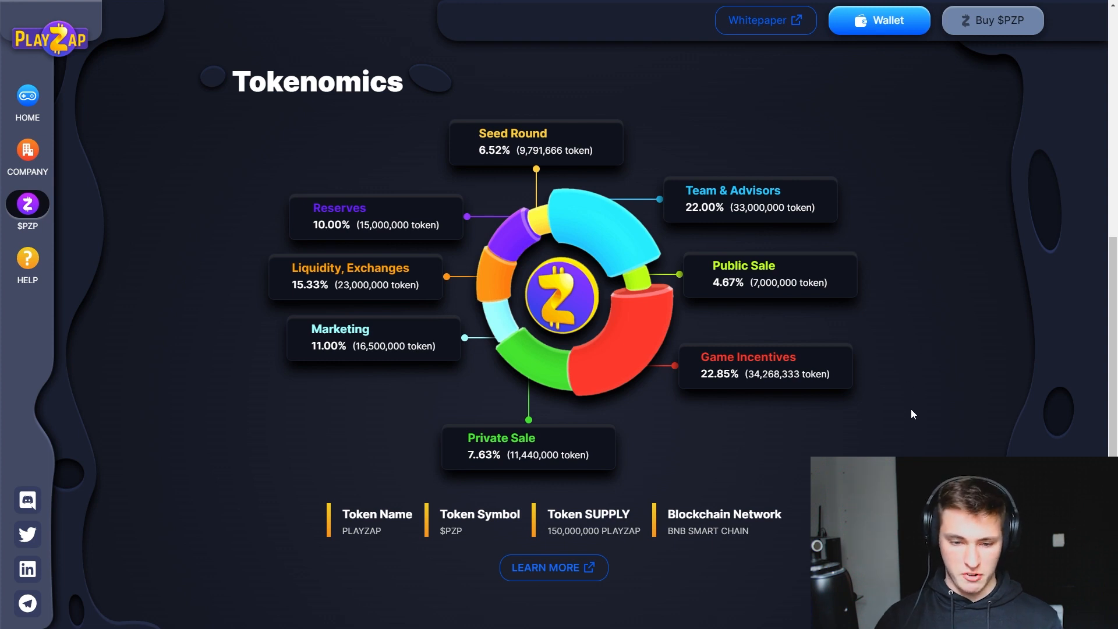
mouse_move(879, 452)
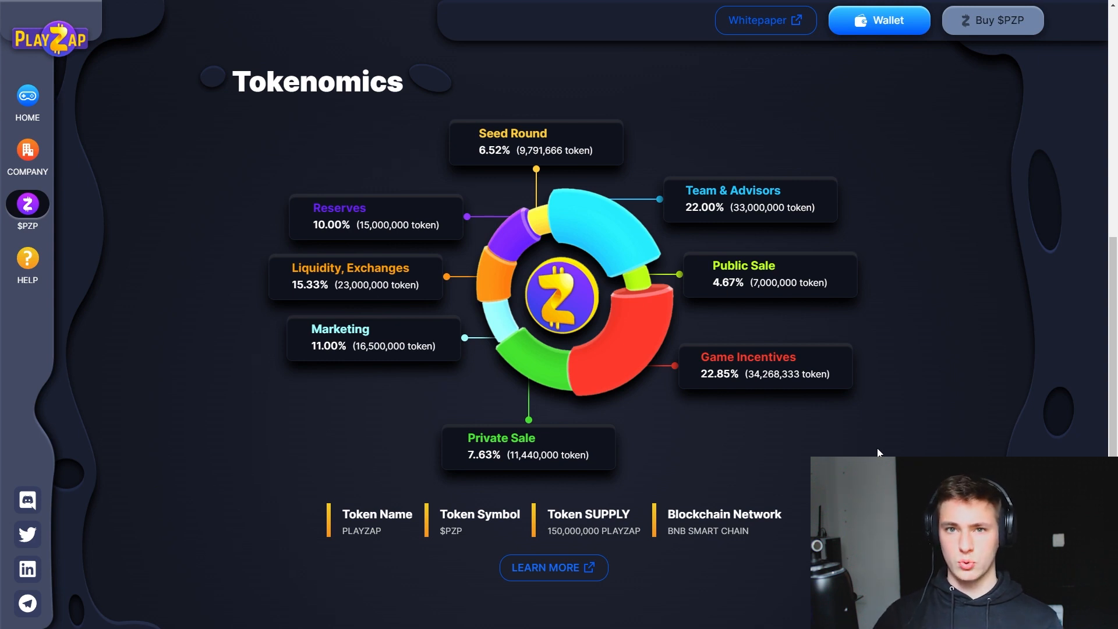
mouse_move(346, 385)
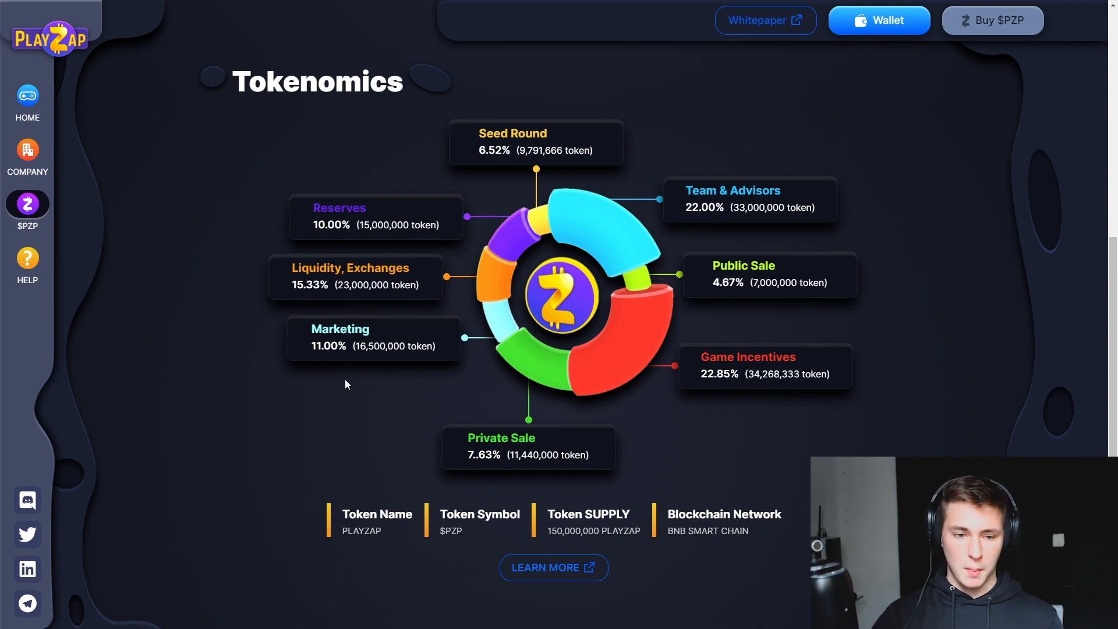
mouse_move(329, 396)
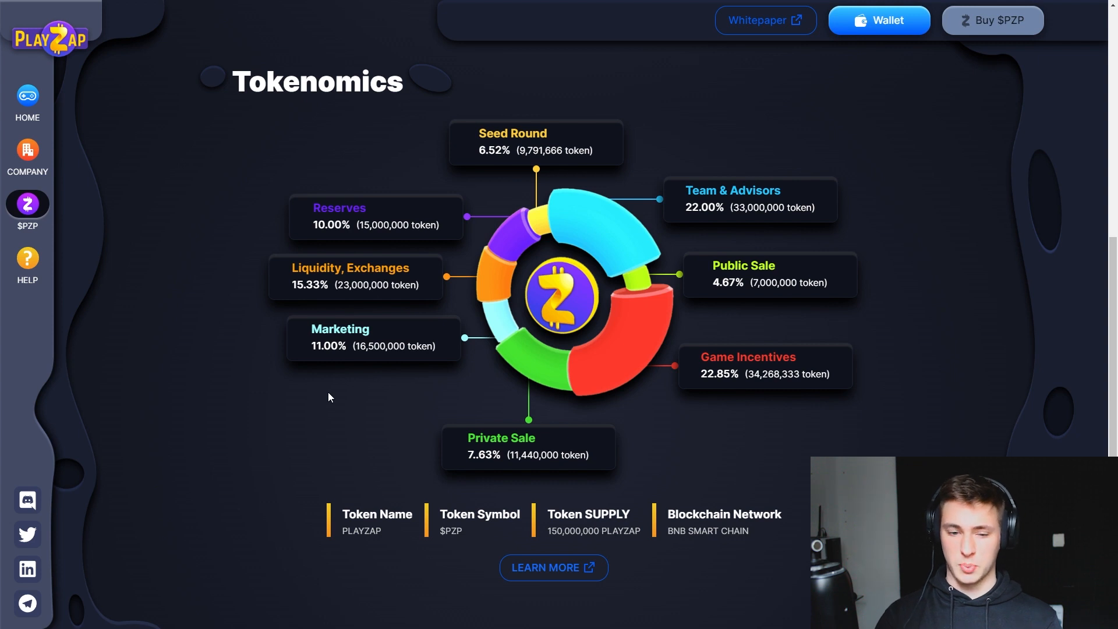
mouse_move(350, 445)
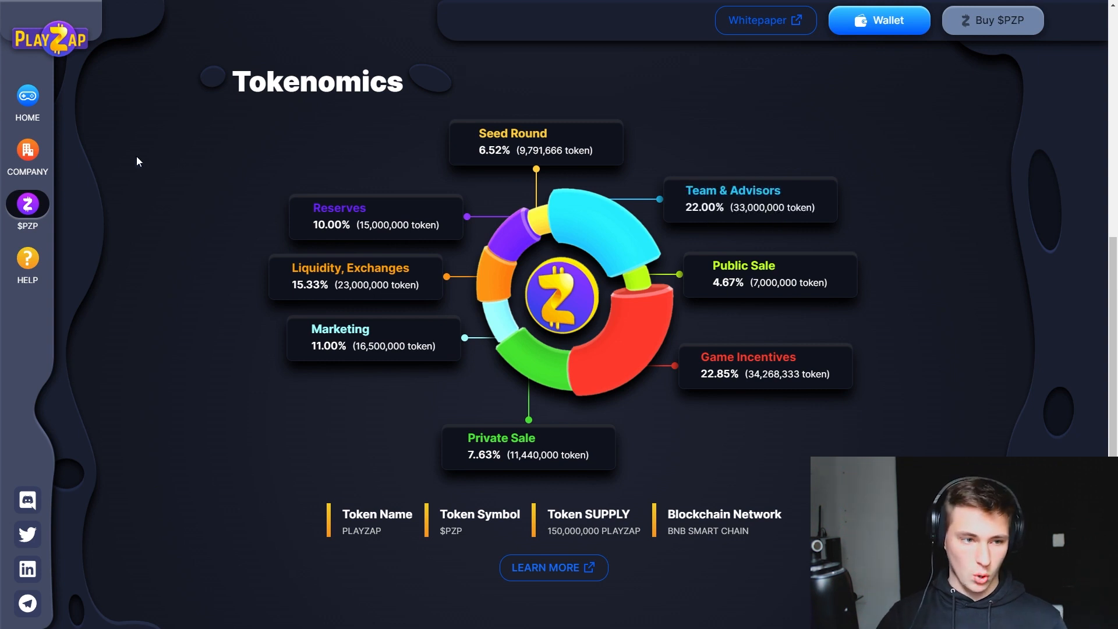
Open the PlayZap Company page from the left sidebar.
left_click(27, 157)
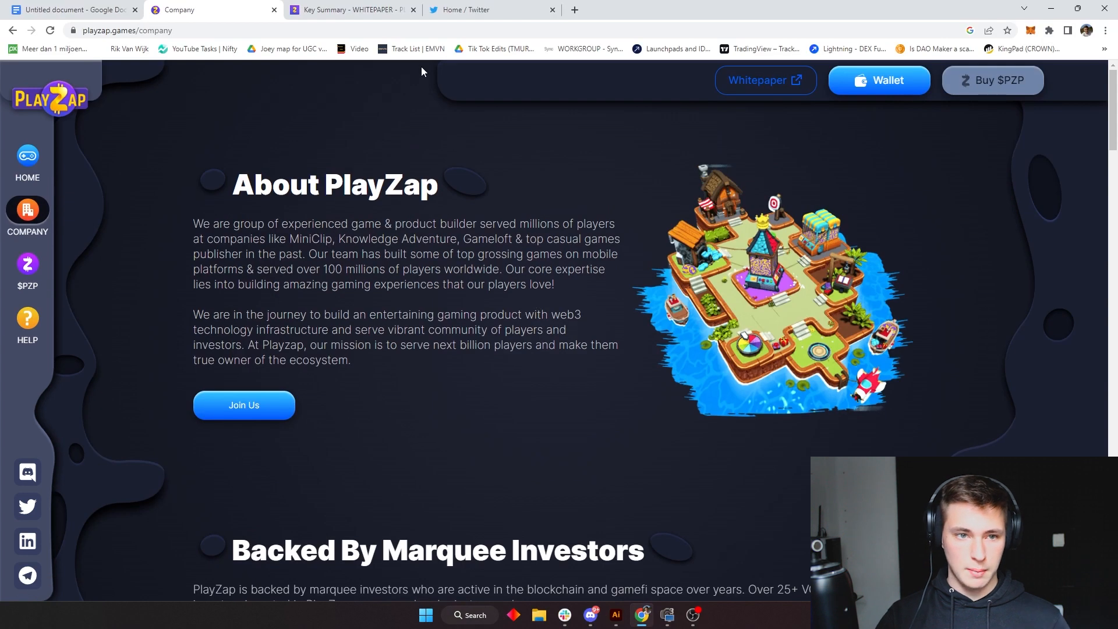
Switch to the whitepaper's Key Summary, open Inspiration, then continue to the Team page.
left_click(350, 9)
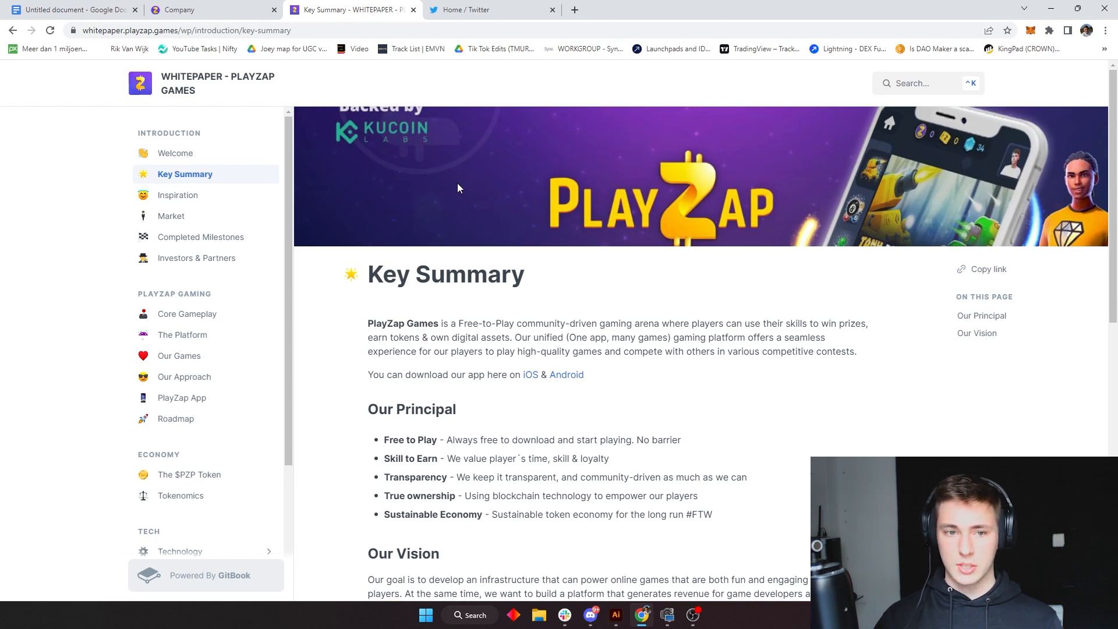
mouse_move(470, 186)
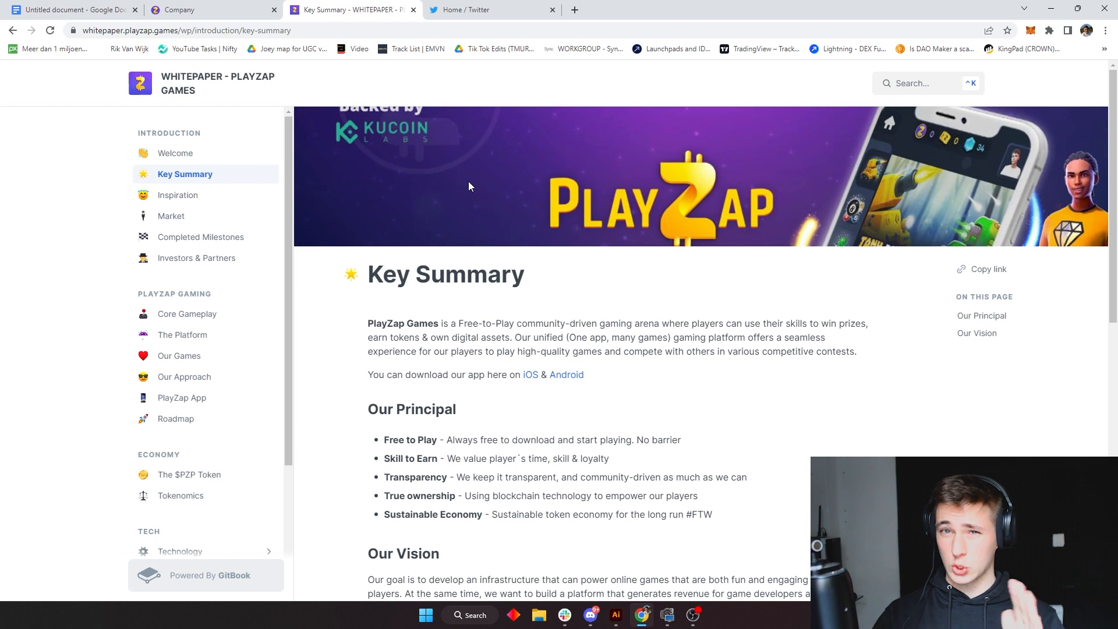
mouse_move(250, 195)
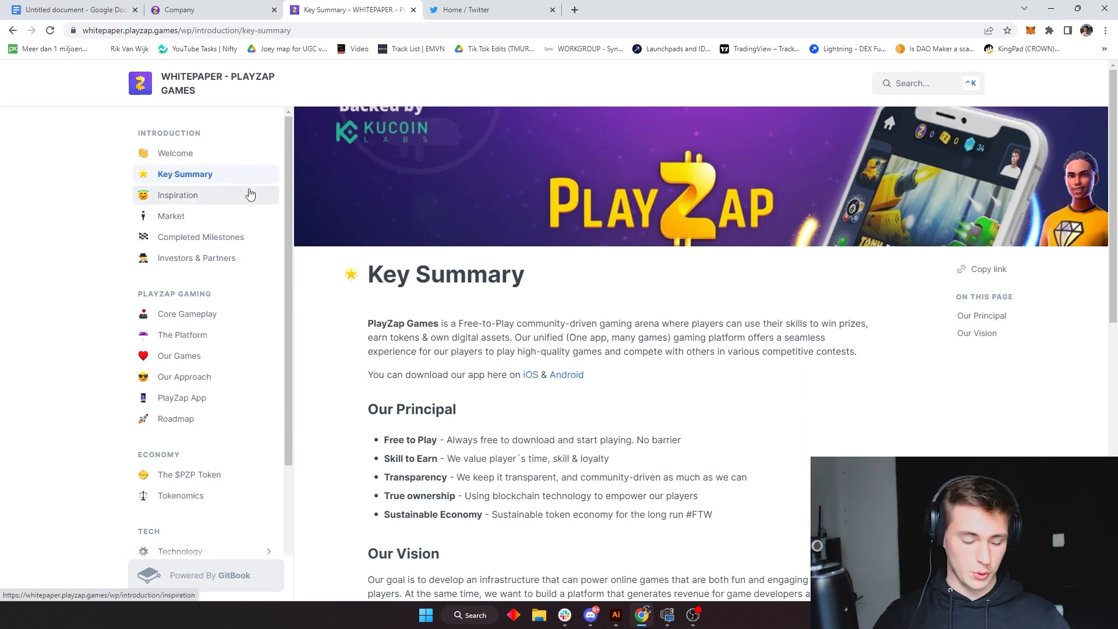
left_click(177, 194)
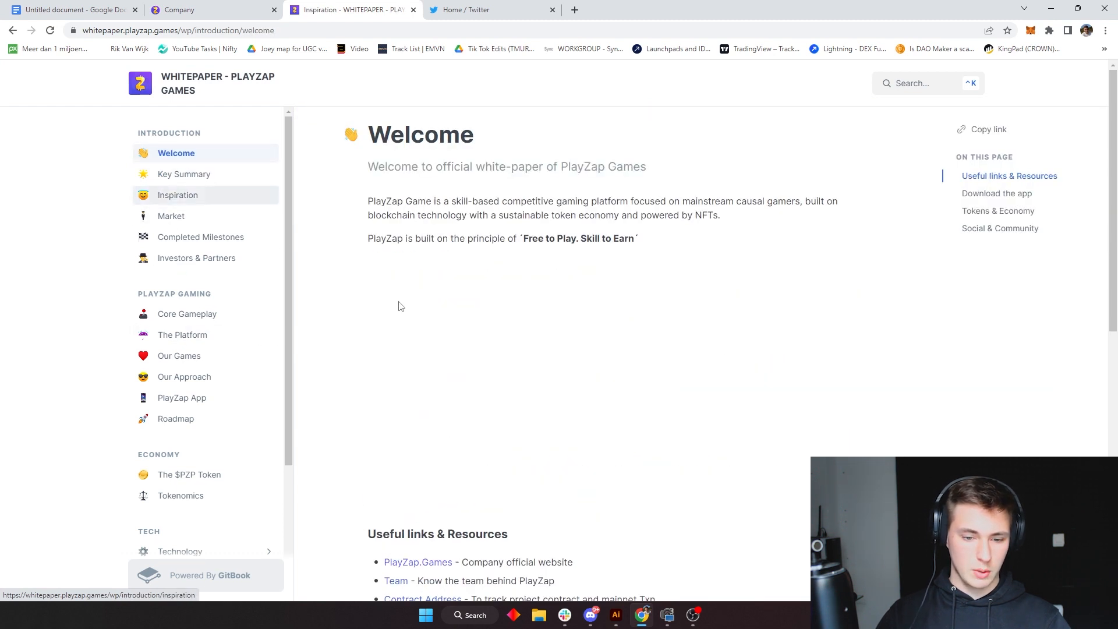
left_click(396, 581)
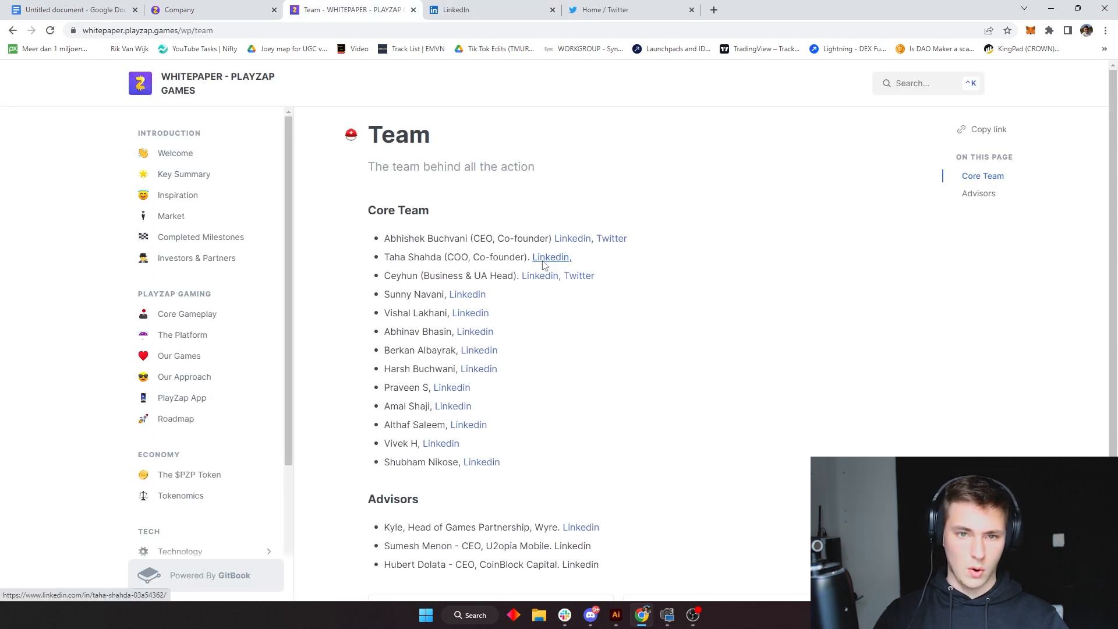
Open the COO's LinkedIn profile from the Team page and return to the whitepaper.
left_click(550, 257)
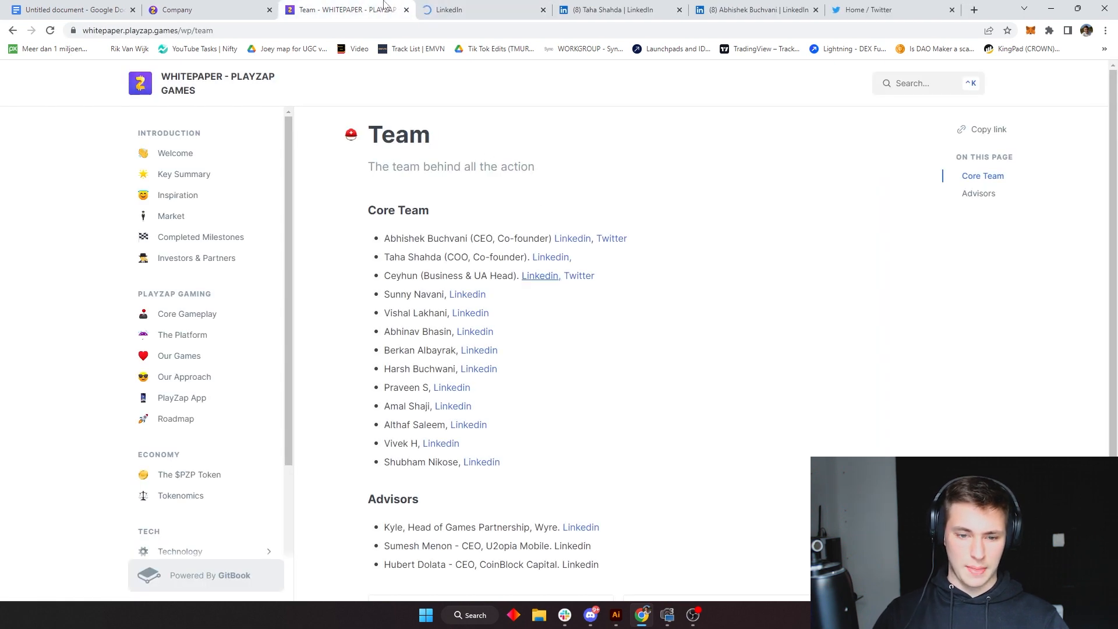
mouse_move(499, 447)
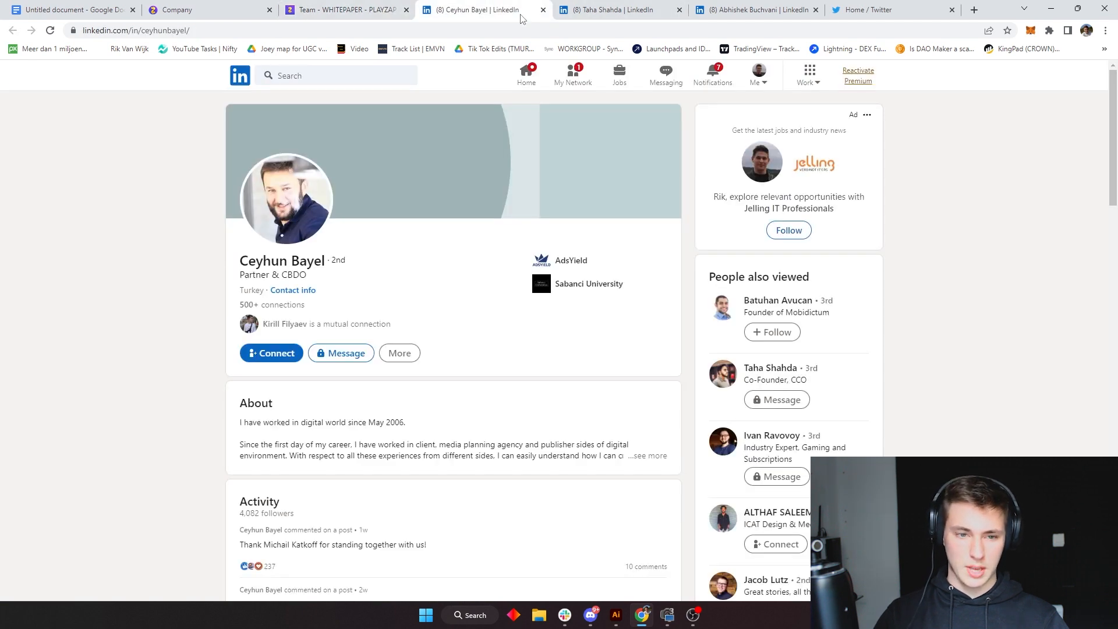
left_click(346, 9)
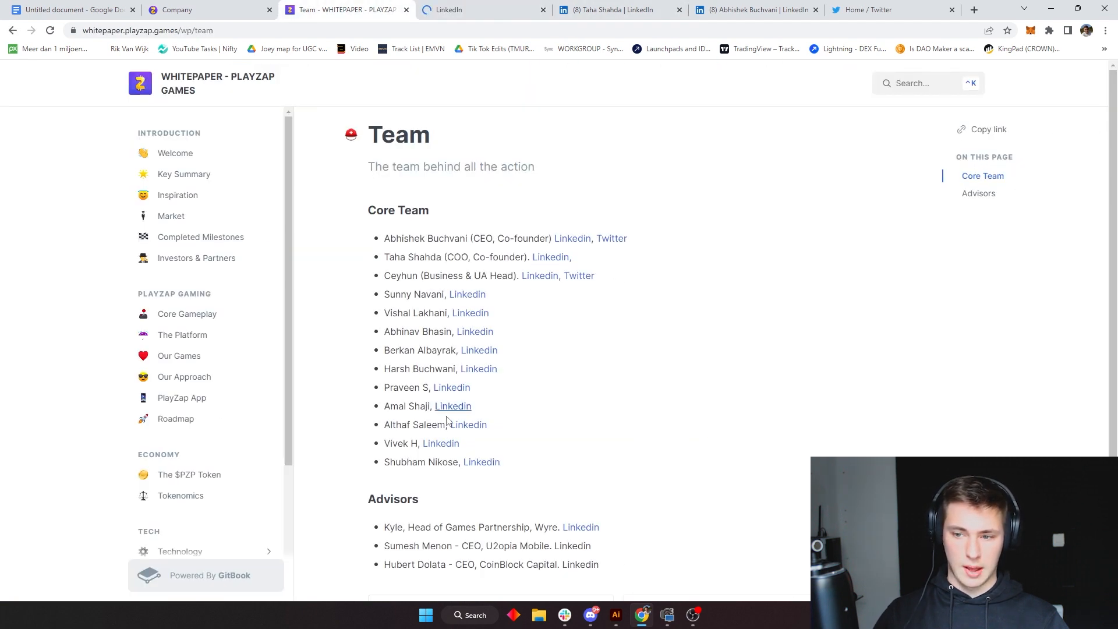
View the business head's profile, then expand the CEO's full list of 11 experiences.
left_click(539, 276)
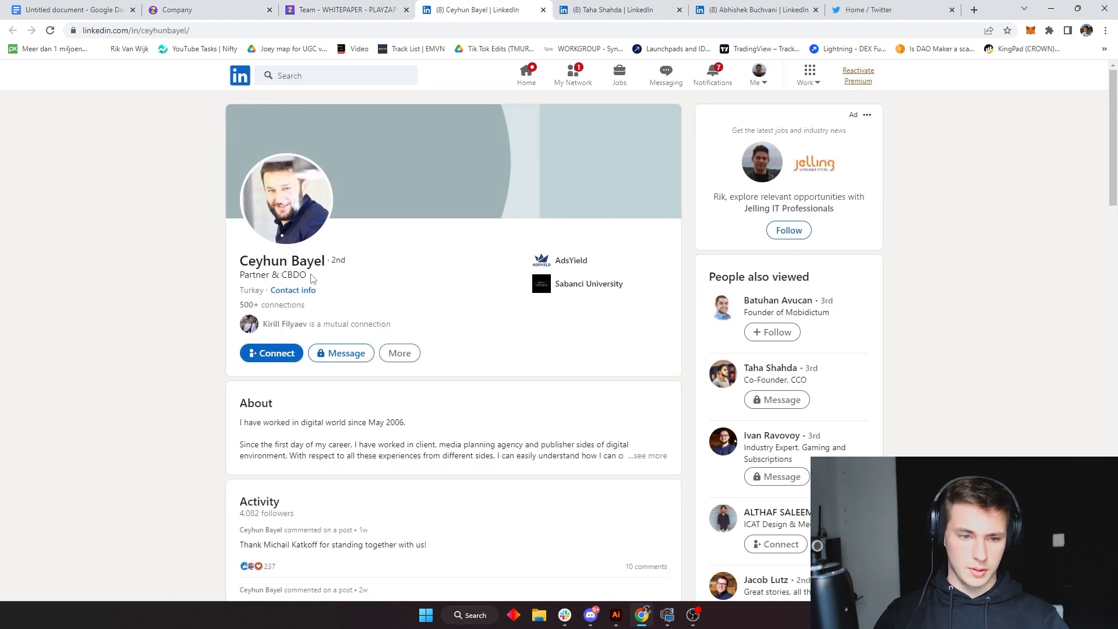
scroll("down", 3)
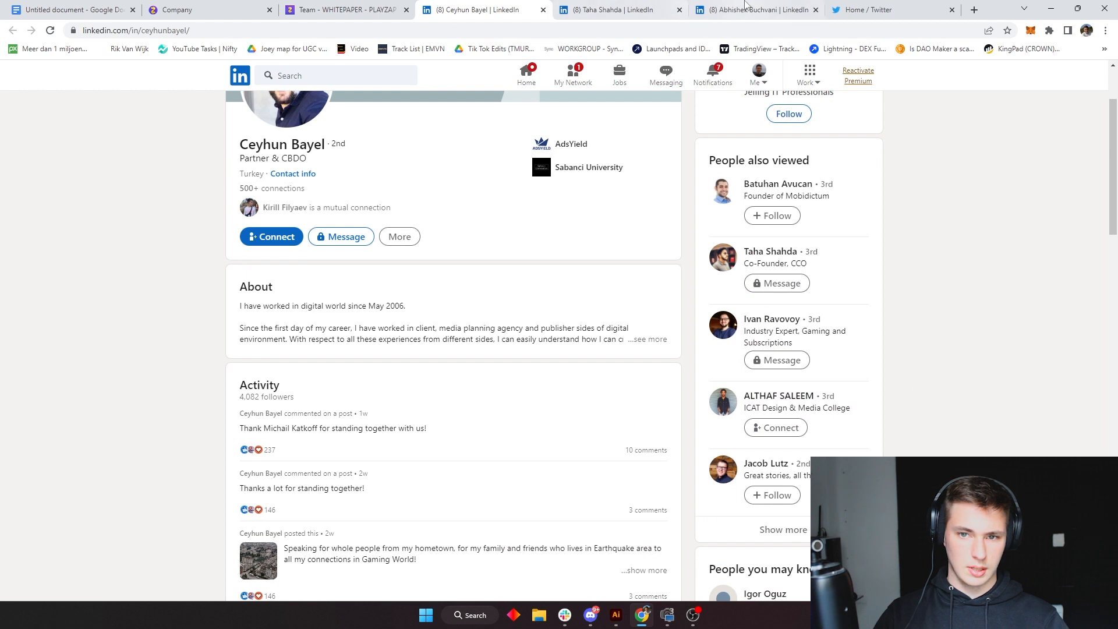
left_click(756, 9)
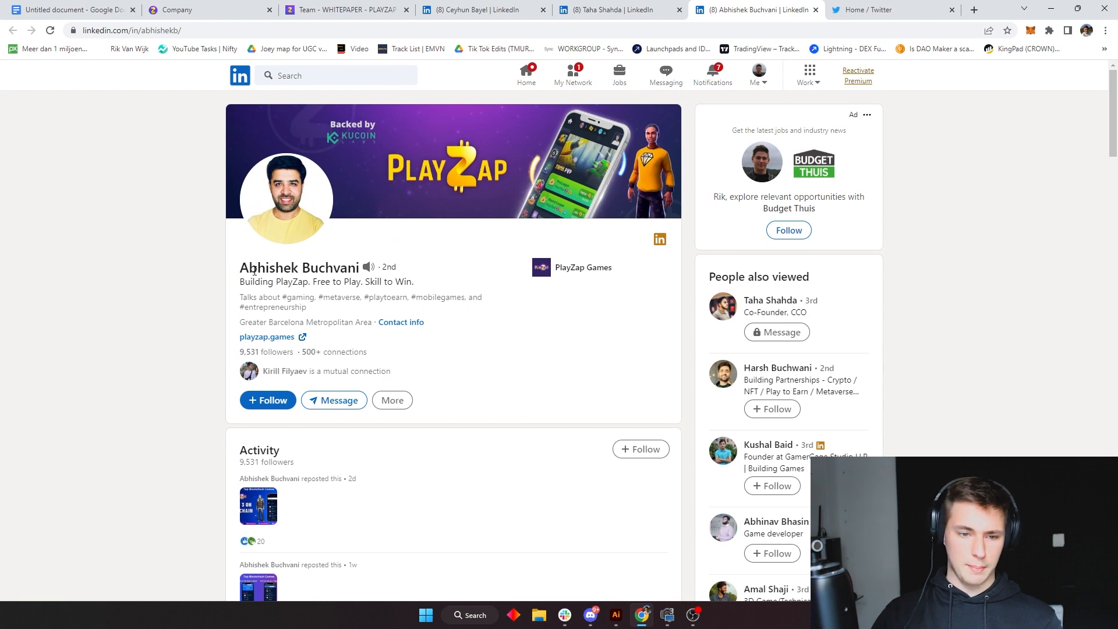
scroll("down", 3)
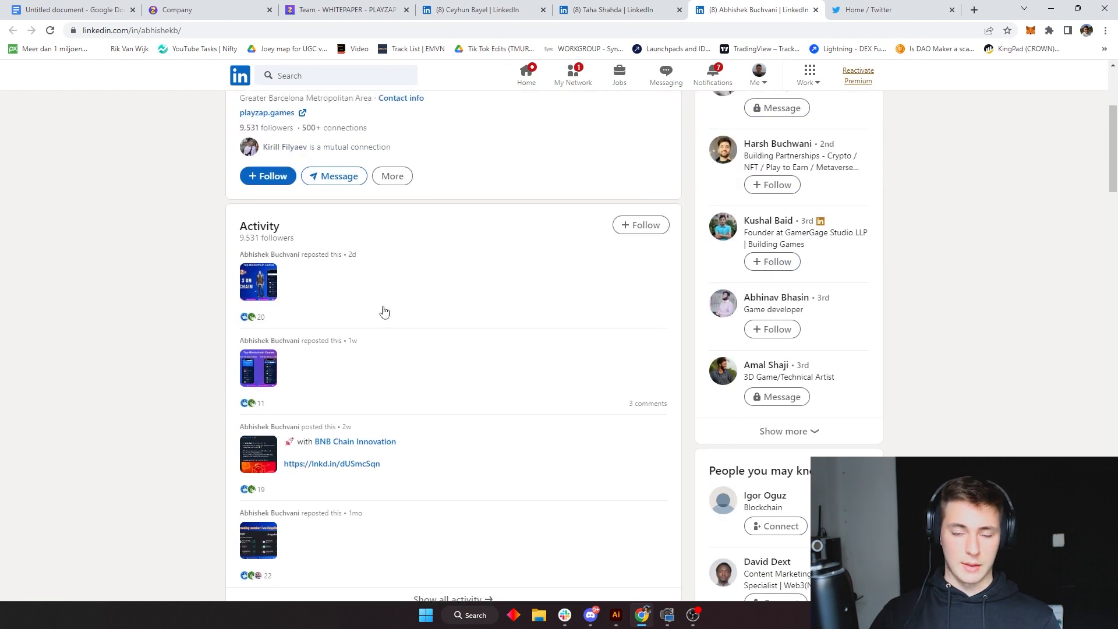
scroll("down", 3)
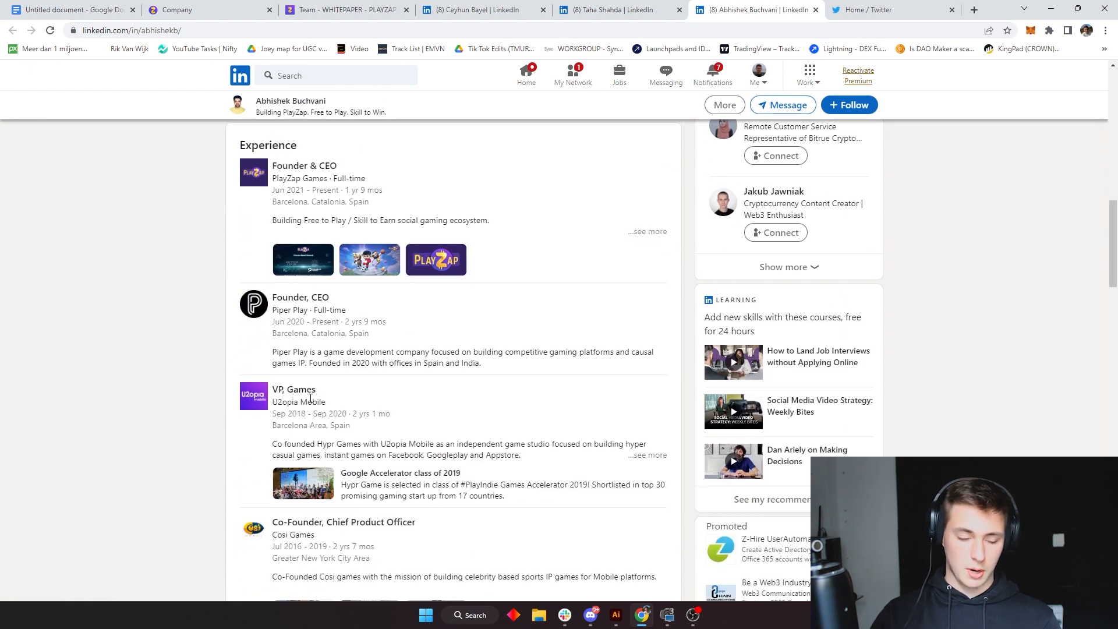
scroll("down", 3)
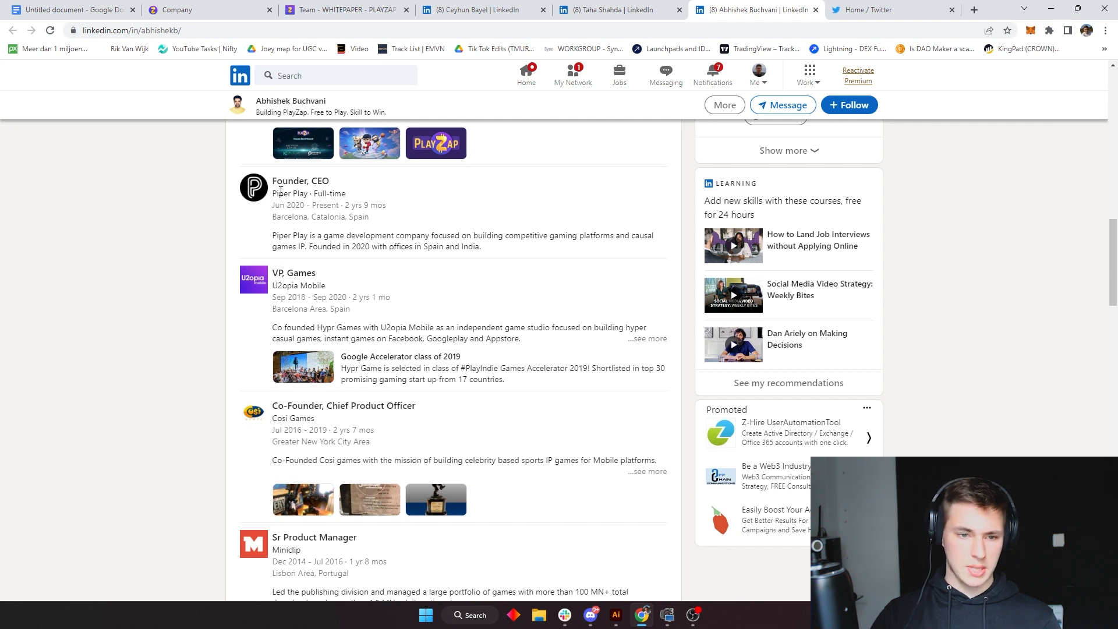
scroll("down", 3)
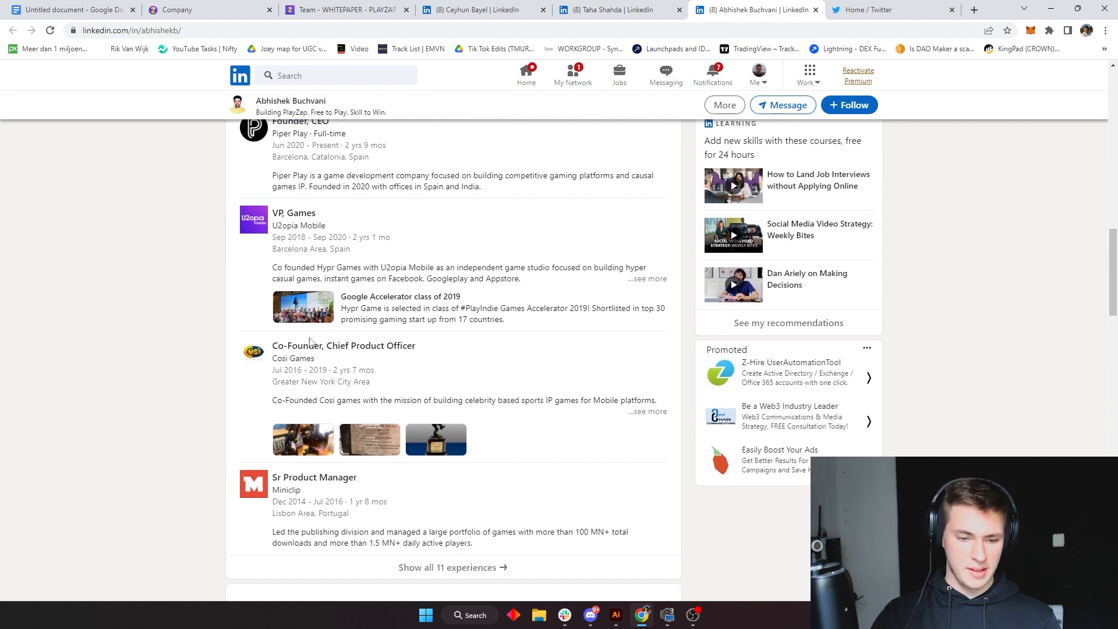
scroll("down", 3)
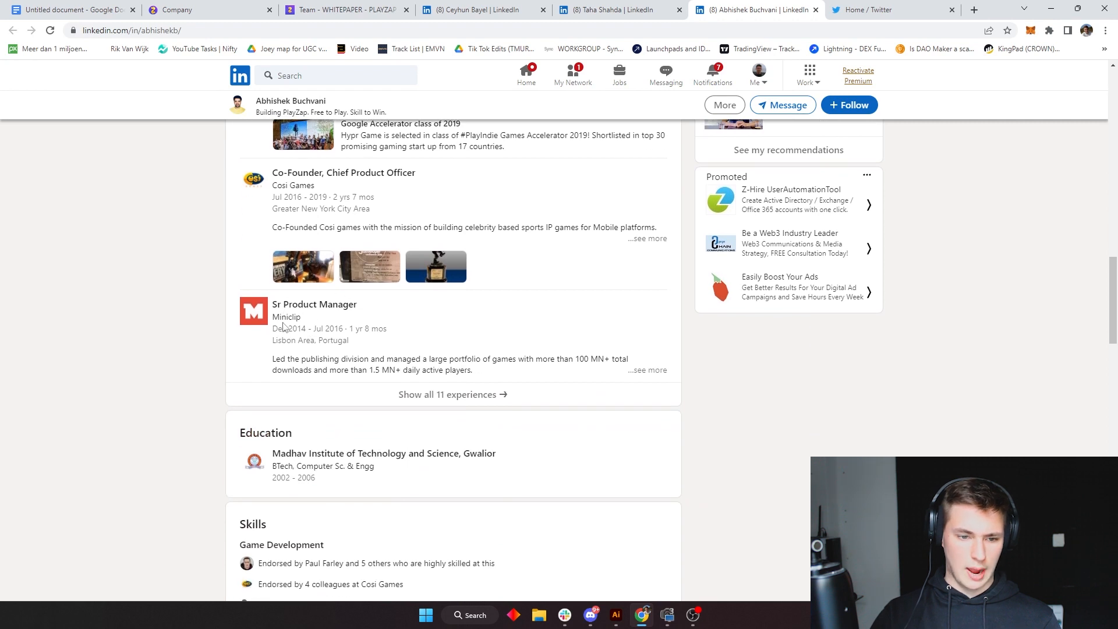
mouse_move(293, 354)
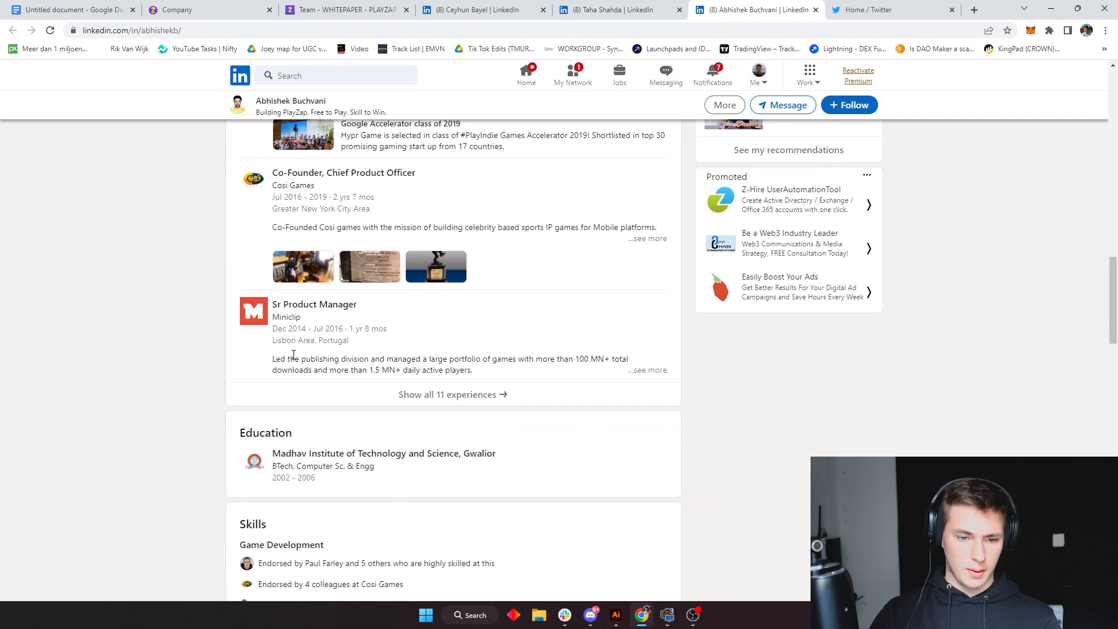
left_click_drag(294, 359, 473, 370)
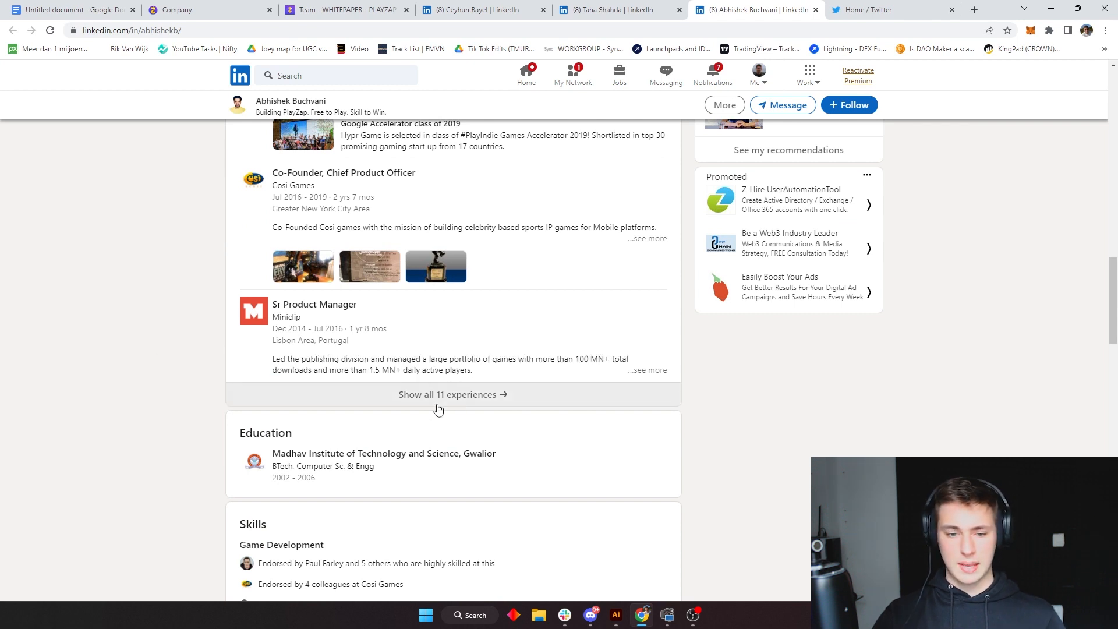
left_click(453, 395)
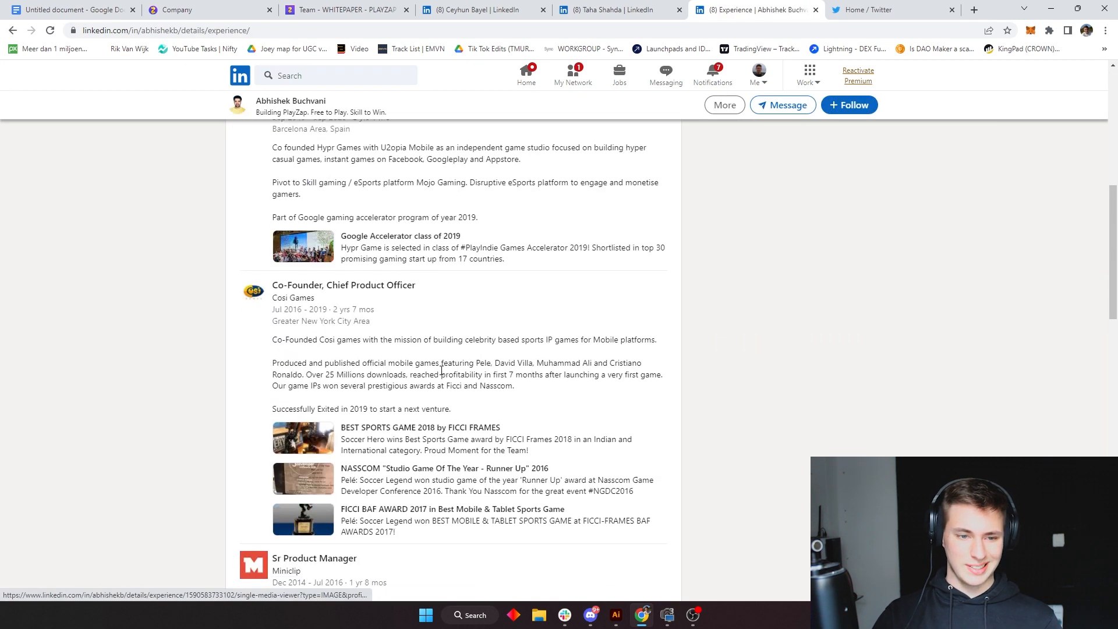
scroll("down", 3)
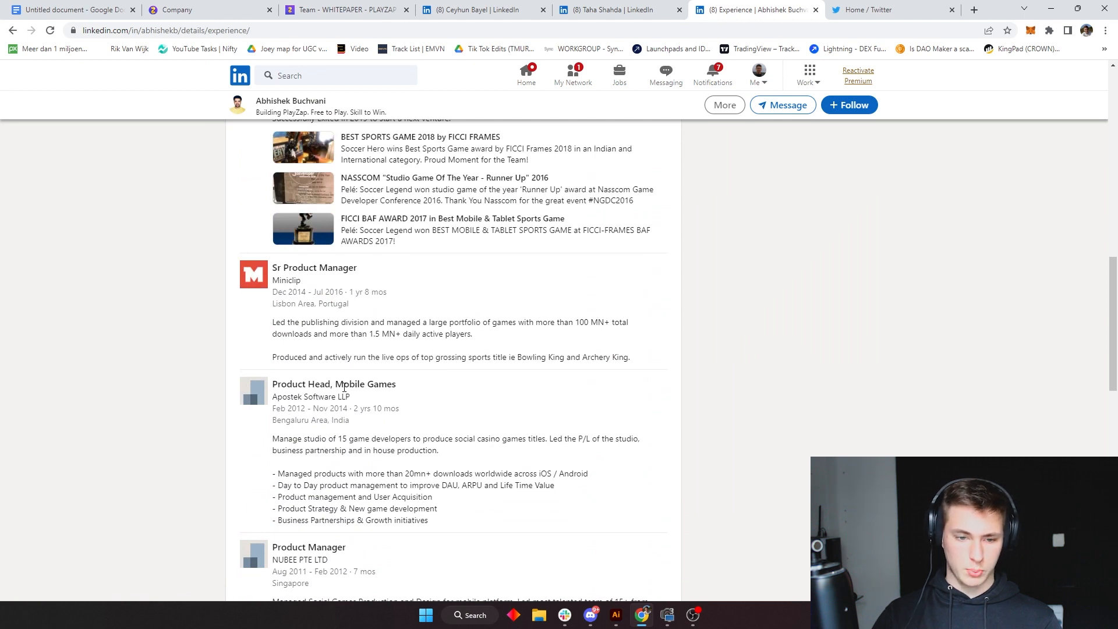
scroll("down", 3)
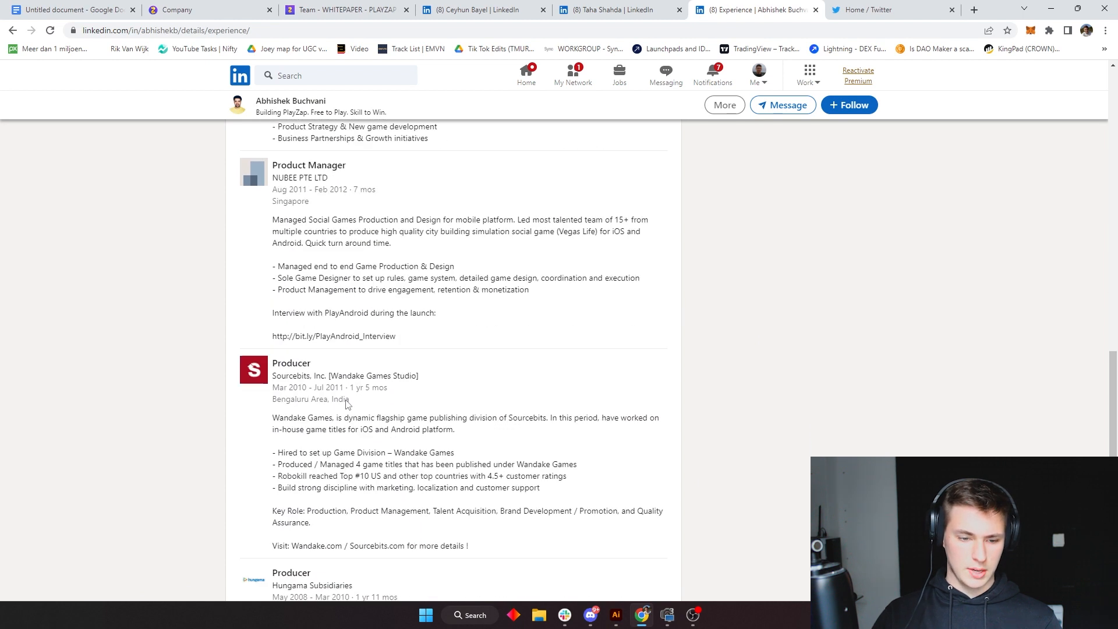
scroll("down", 3)
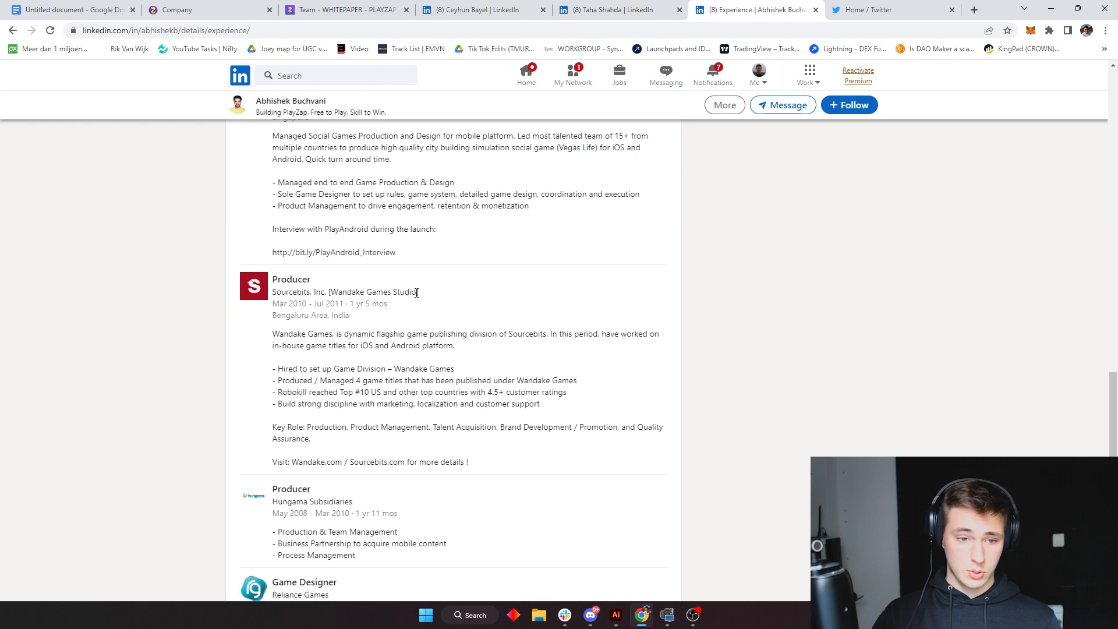
scroll("down", 3)
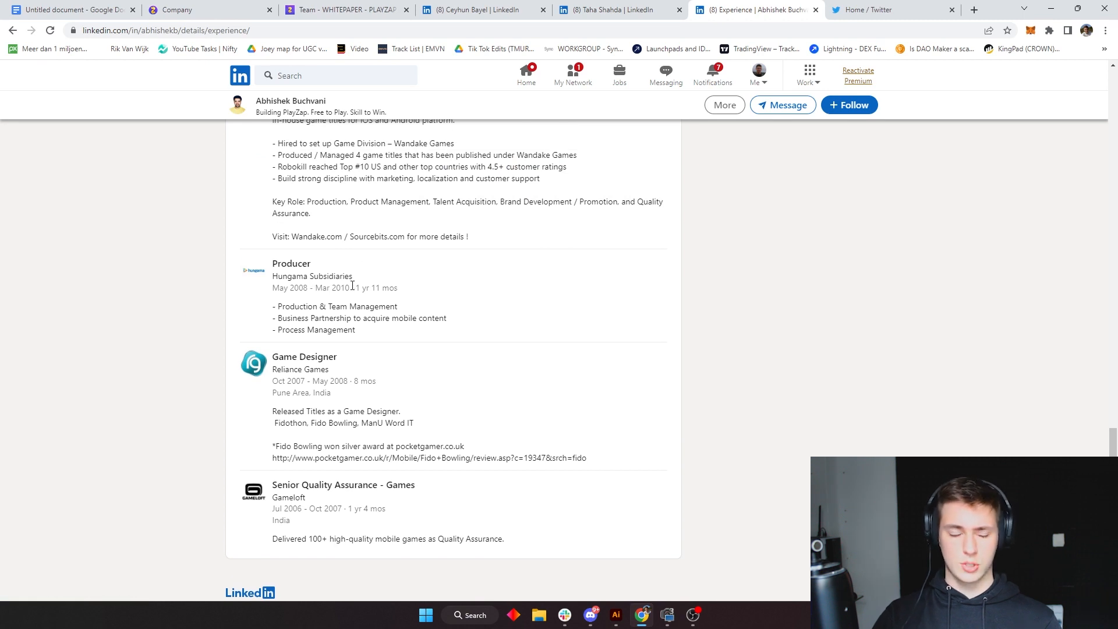
scroll("down", 3)
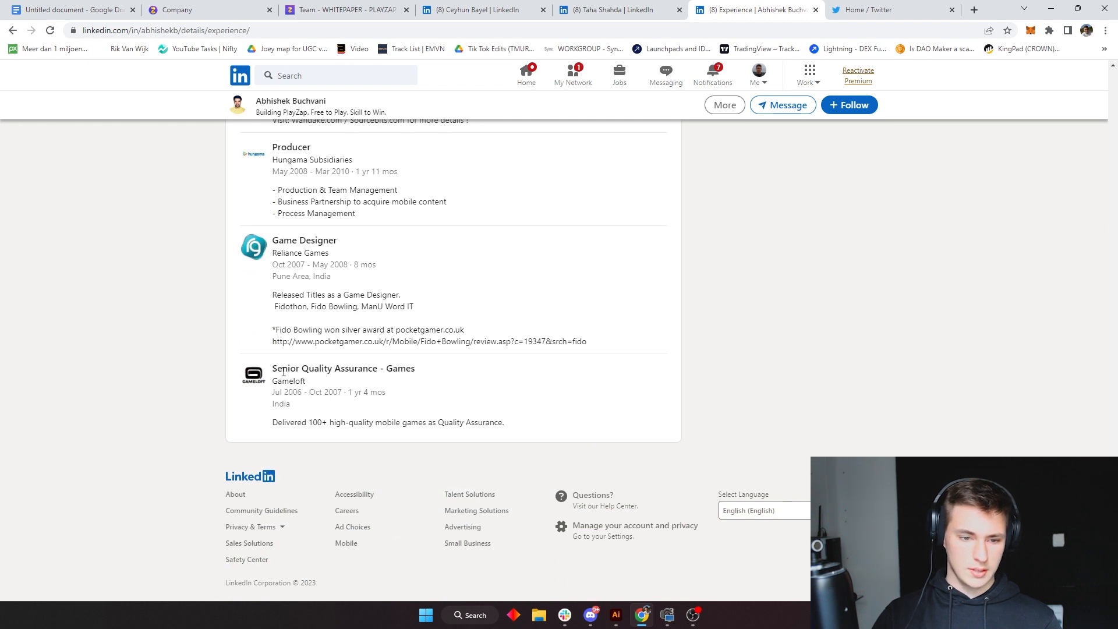
double_click(288, 381)
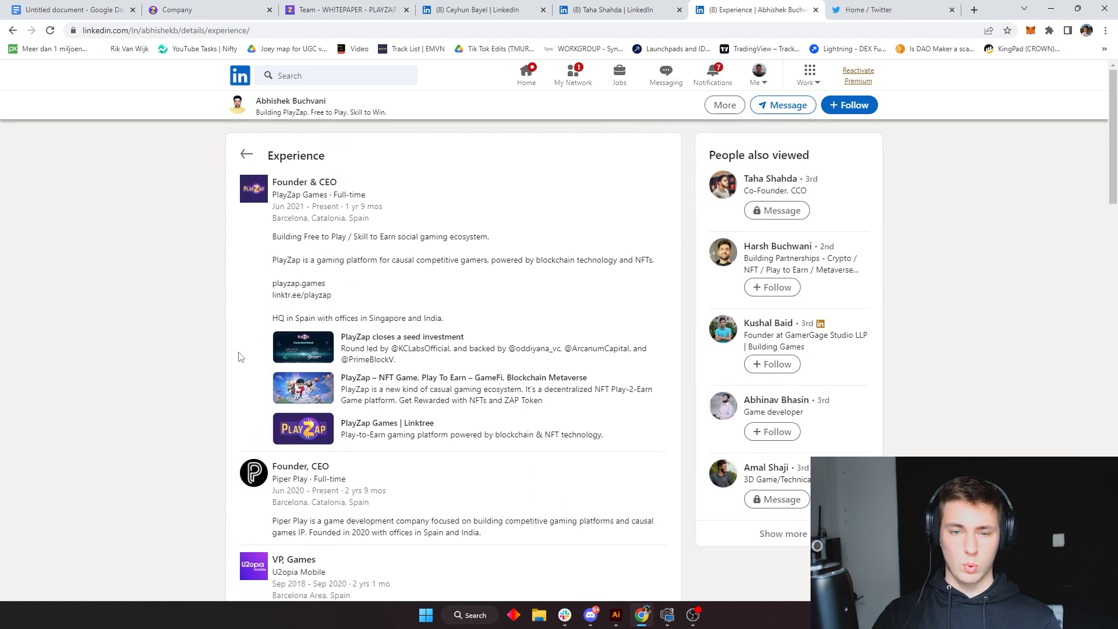
mouse_move(245, 362)
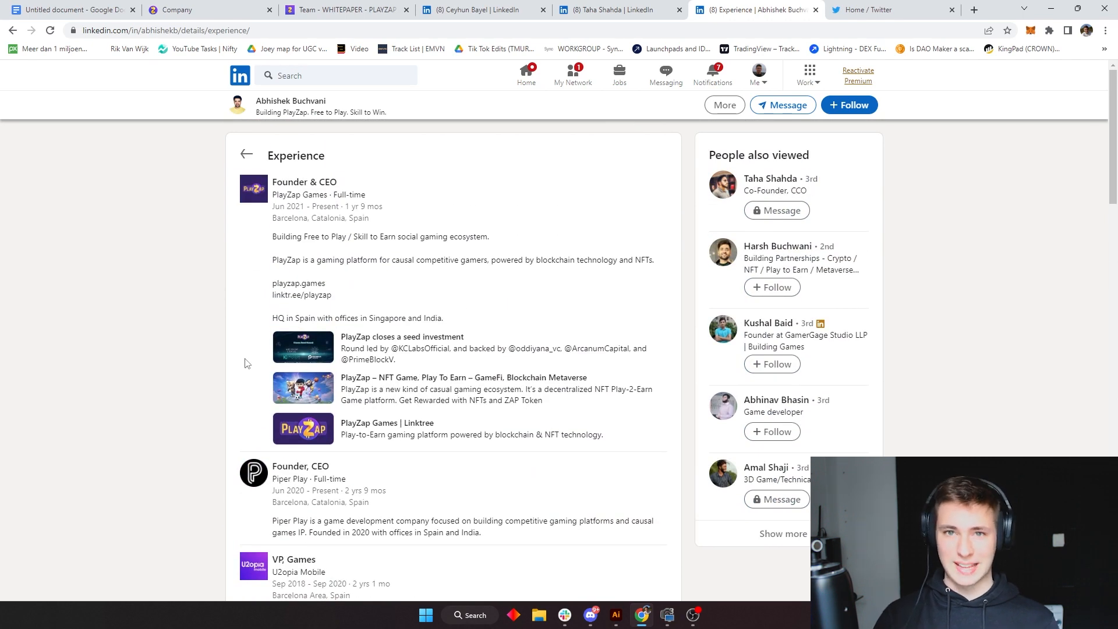
mouse_move(303, 429)
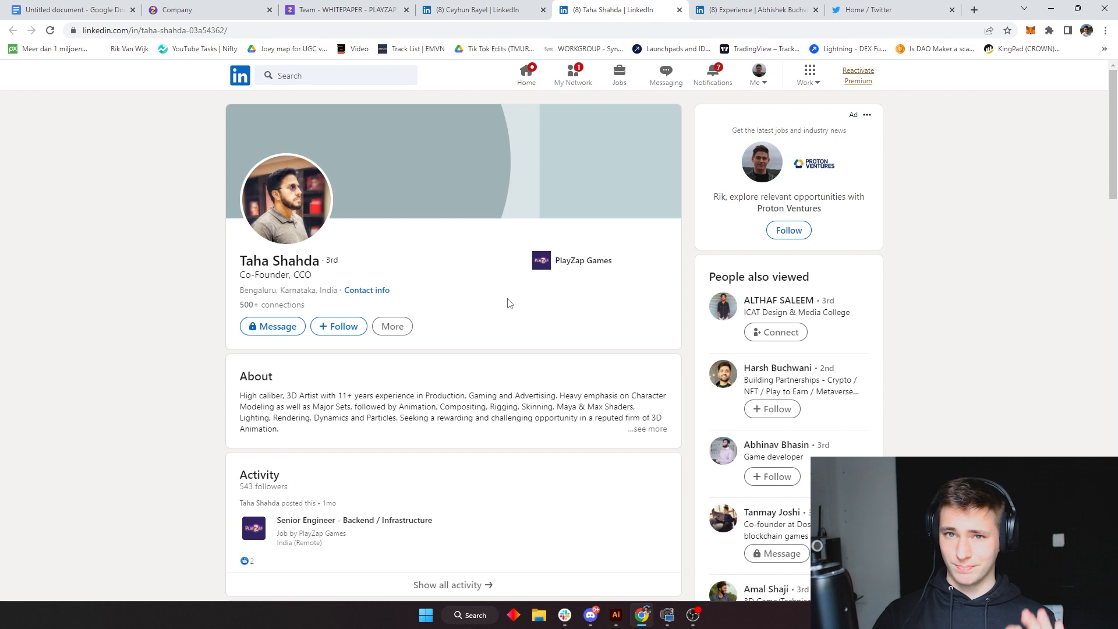
Scroll the co-founder and CCO's LinkedIn profile down to his Experience section.
scroll("down", 3)
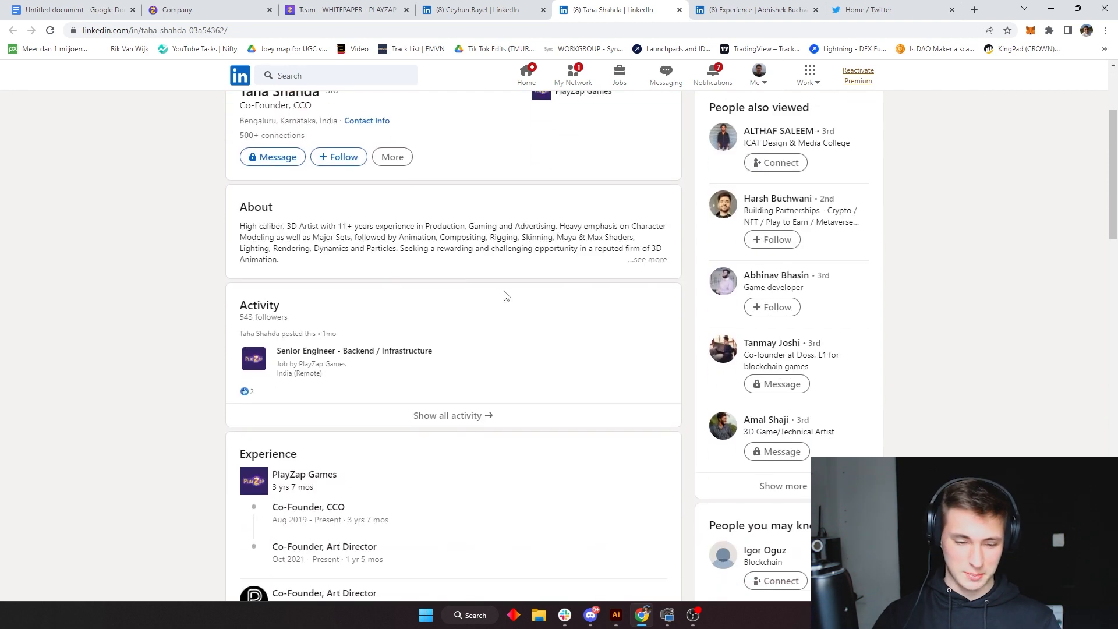
scroll("down", 3)
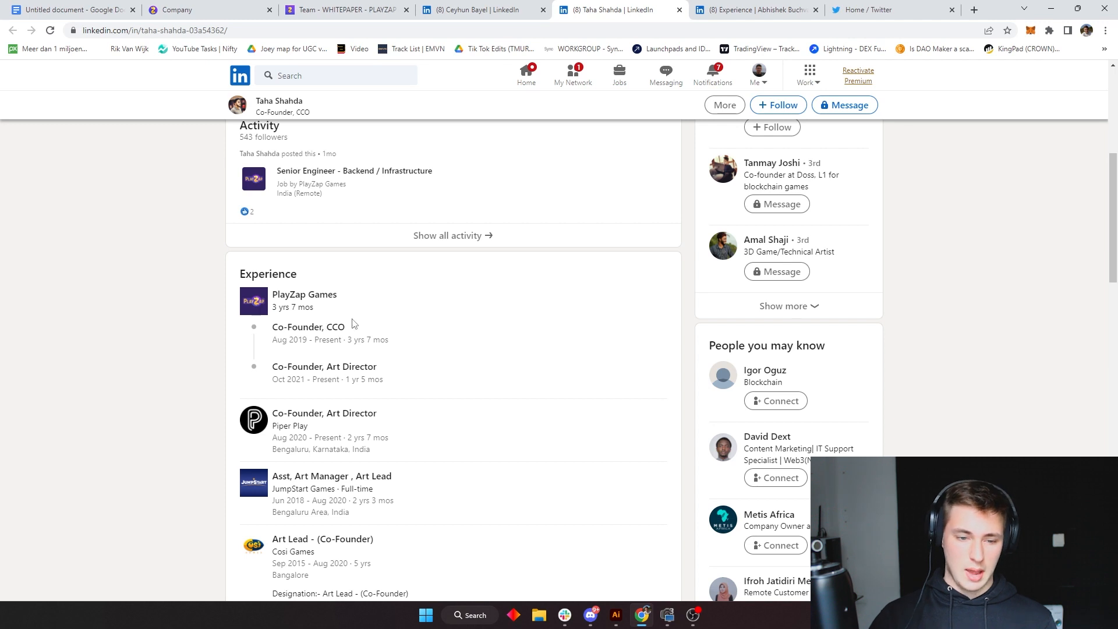
scroll("down", 3)
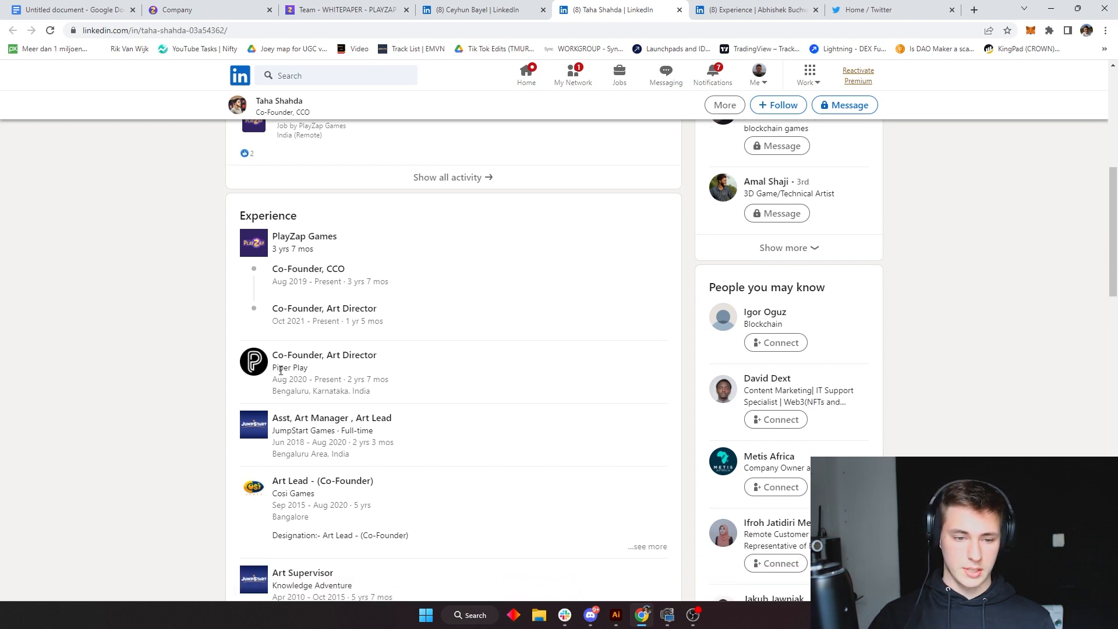
mouse_move(225, 337)
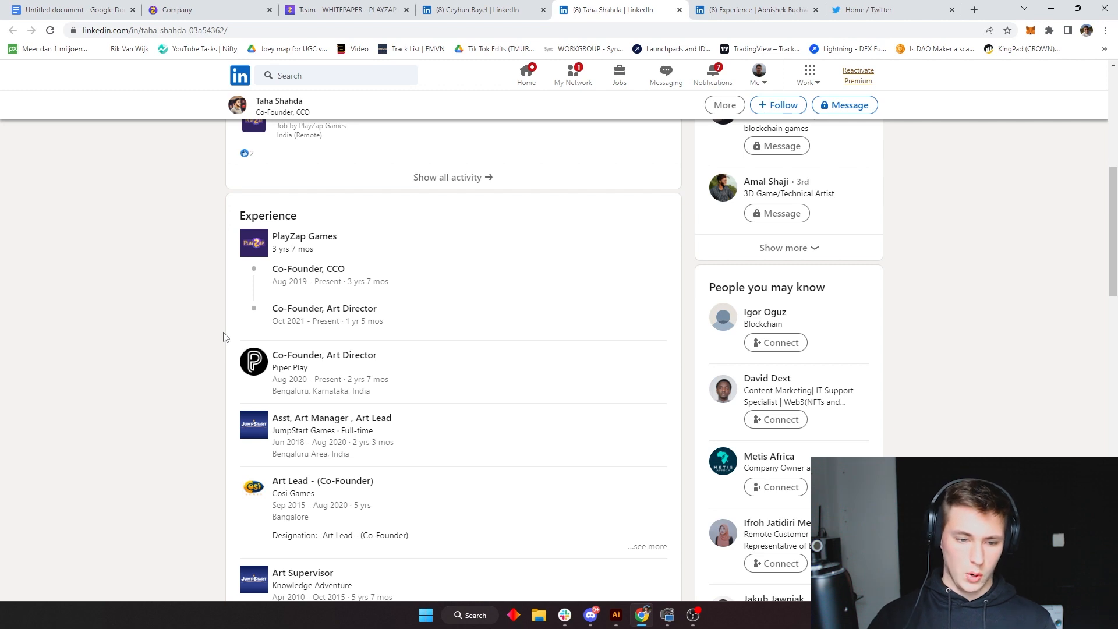
scroll("down", 3)
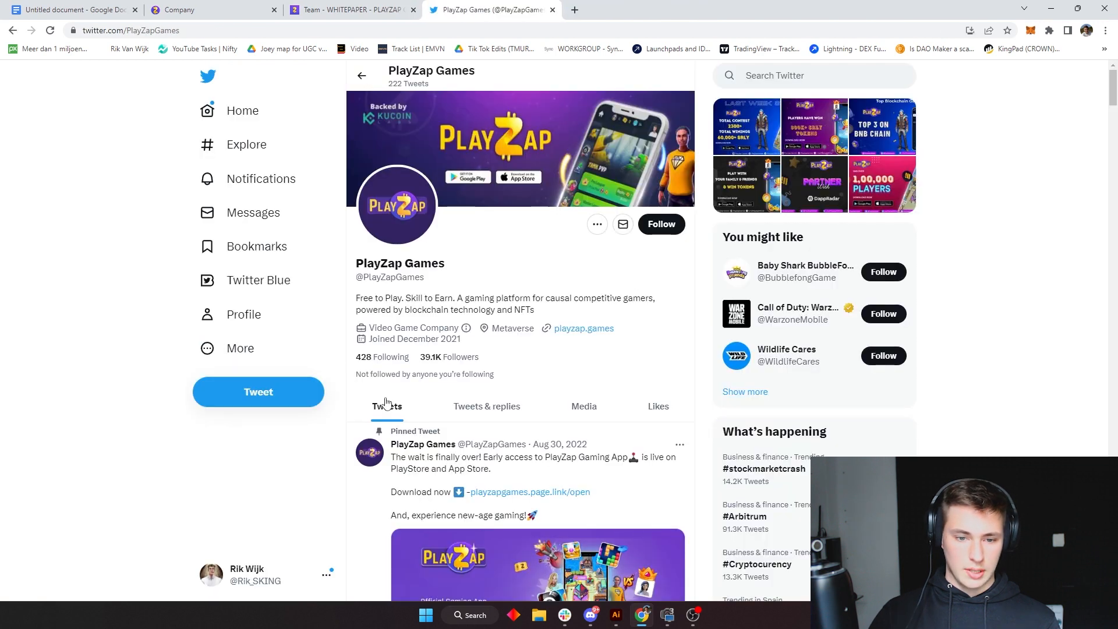
Scroll through PlayZap Games' recent tweets, then return to the whitepaper's Team page.
scroll("down", 3)
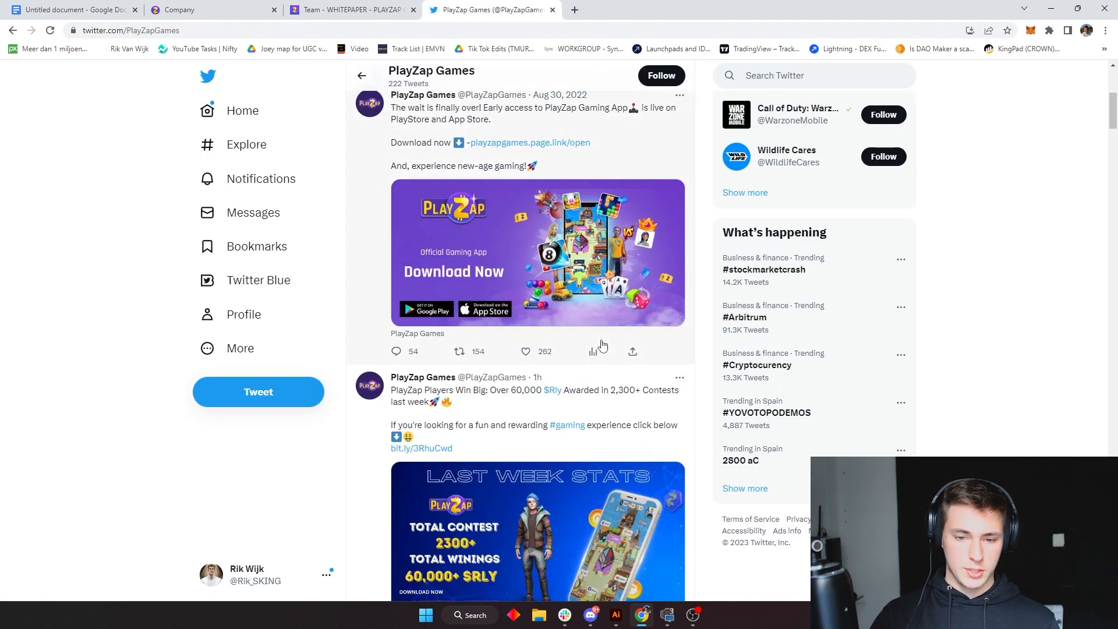
scroll("down", 3)
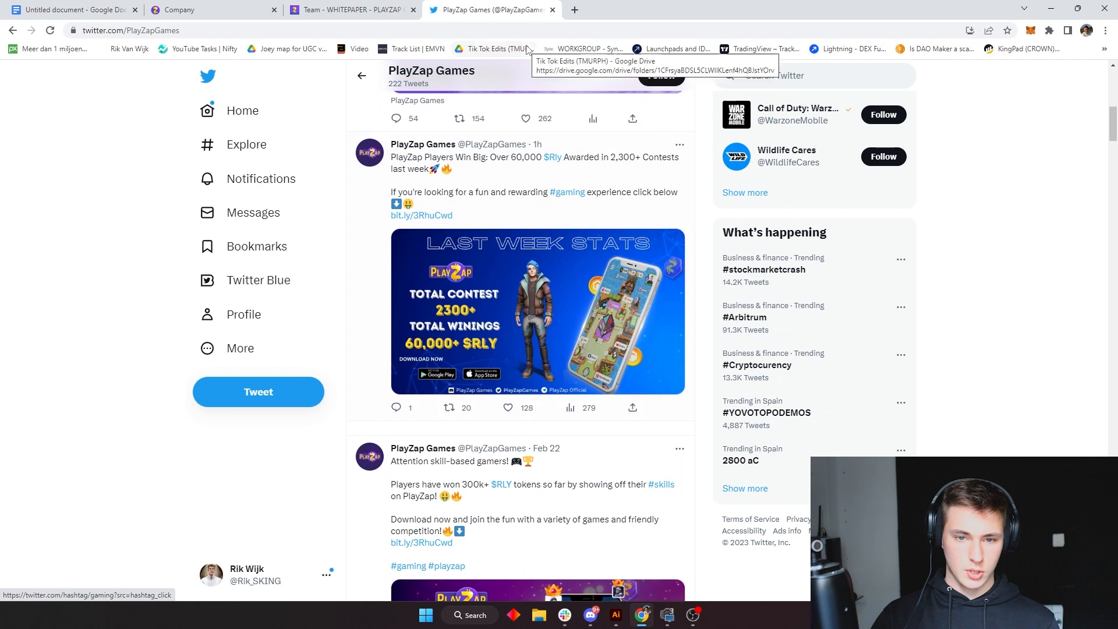
scroll("down", 3)
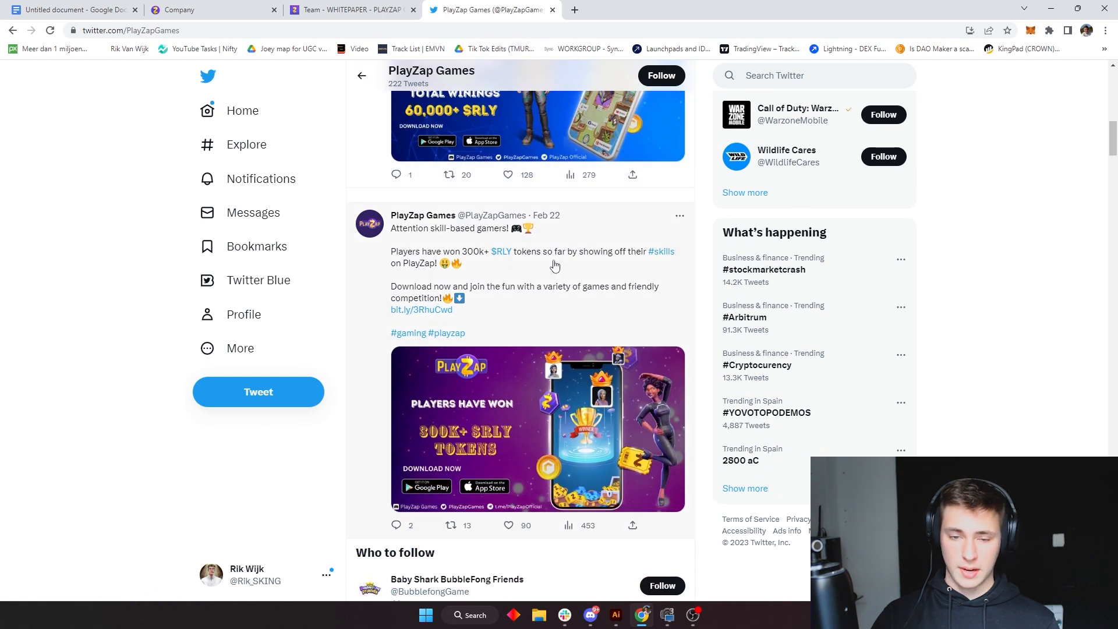
scroll("down", 3)
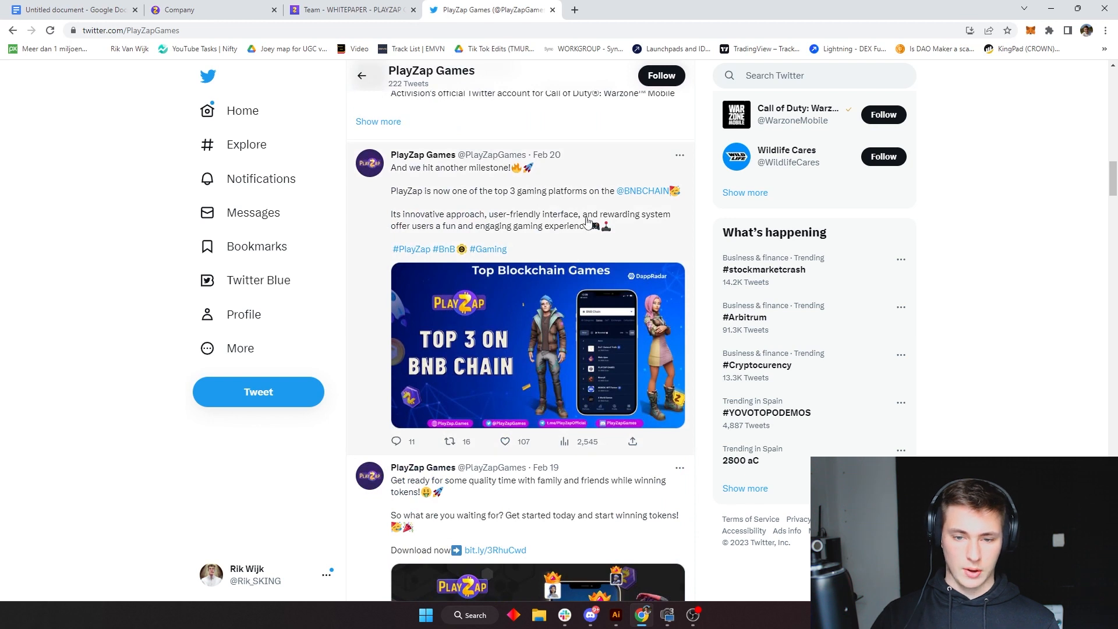
scroll("down", 3)
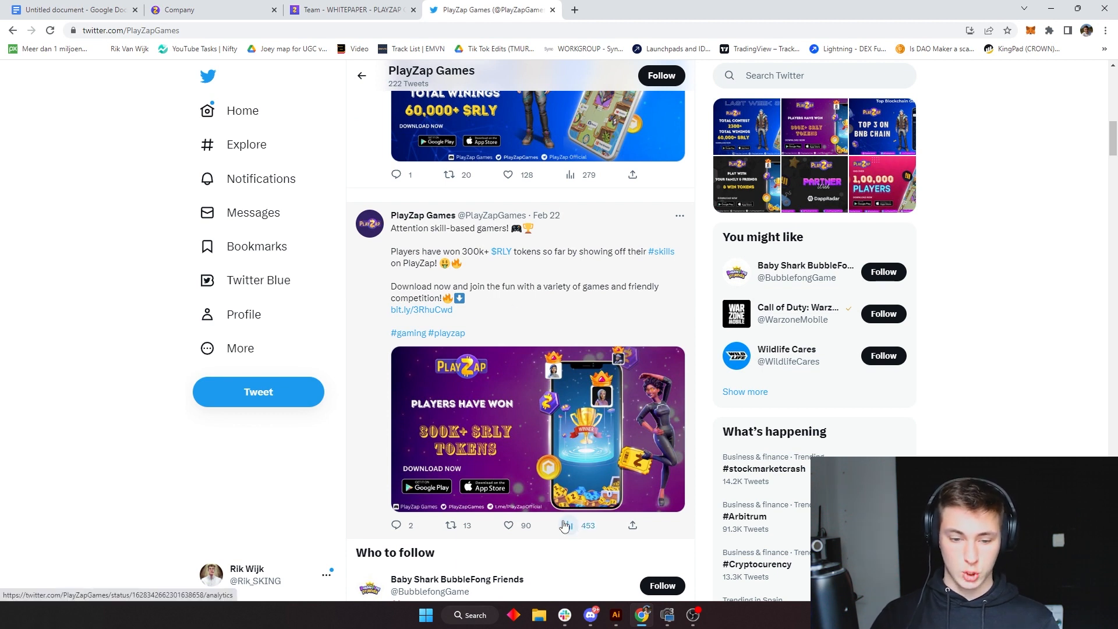
scroll("down", 3)
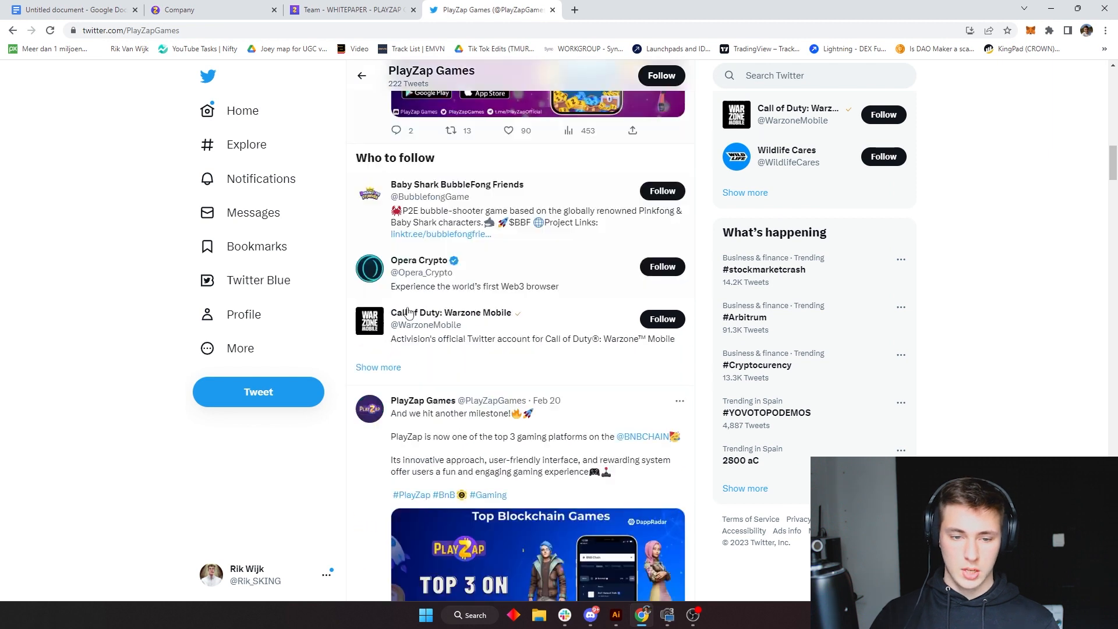
scroll("down", 3)
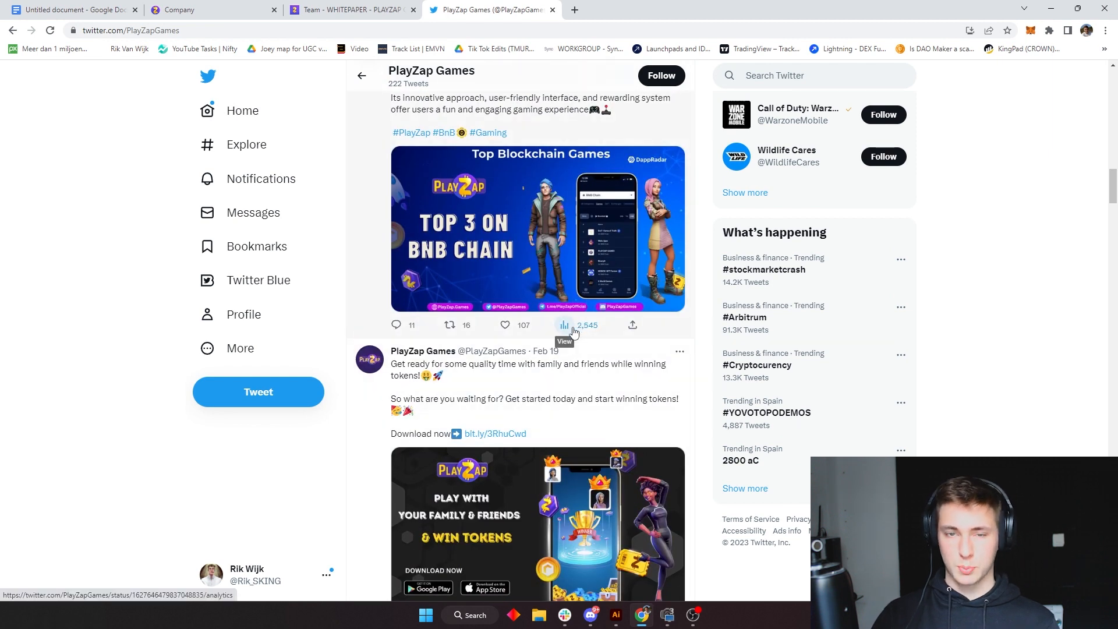
scroll("down", 3)
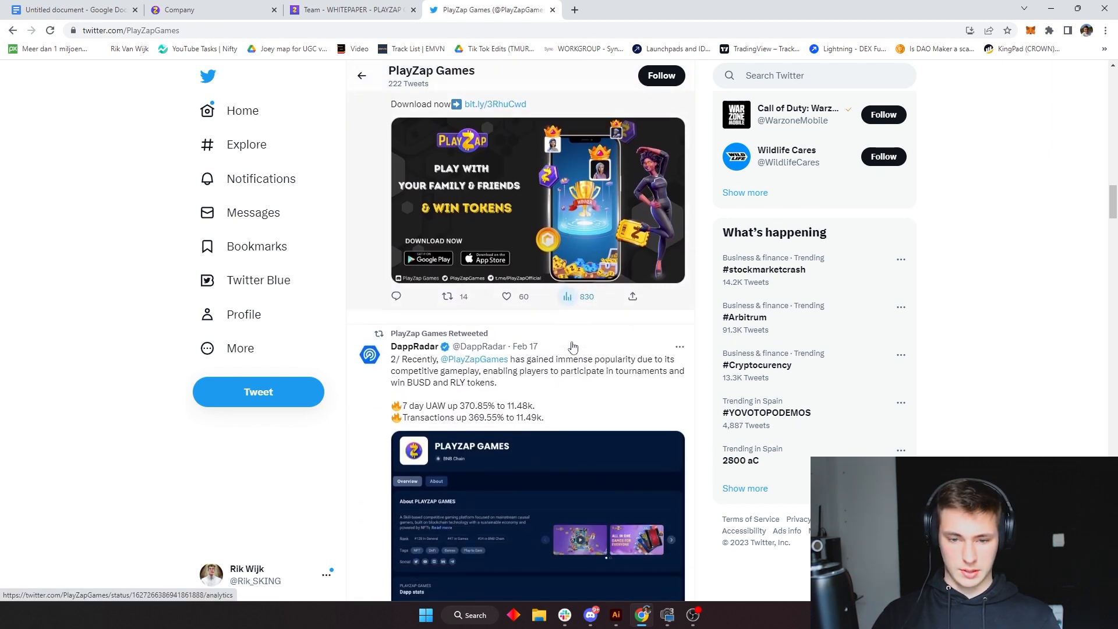
scroll("down", 3)
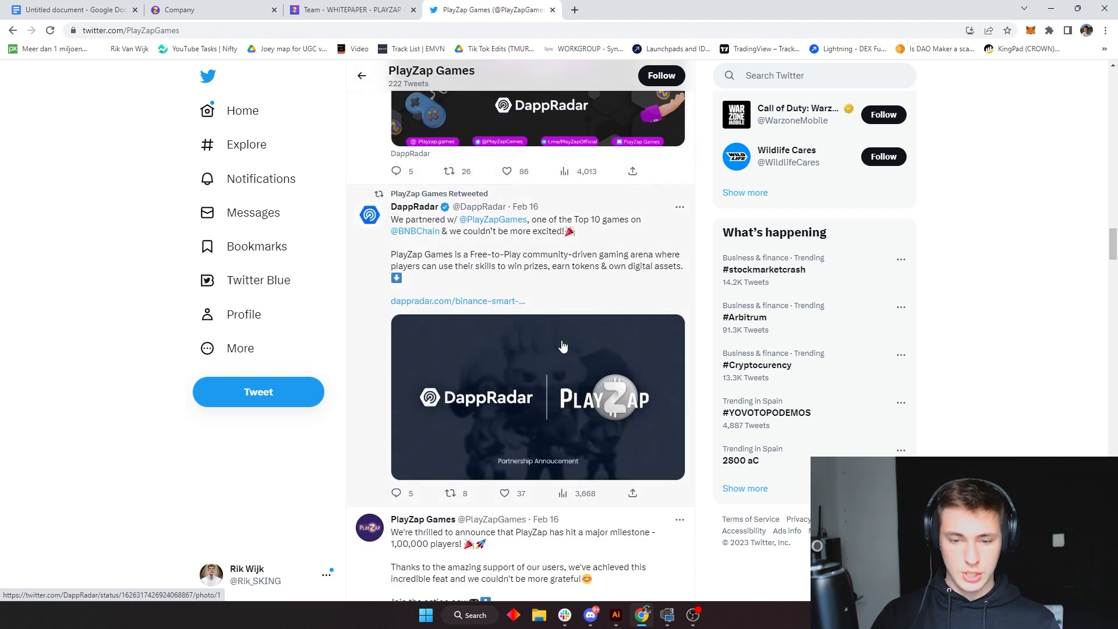
scroll("down", 3)
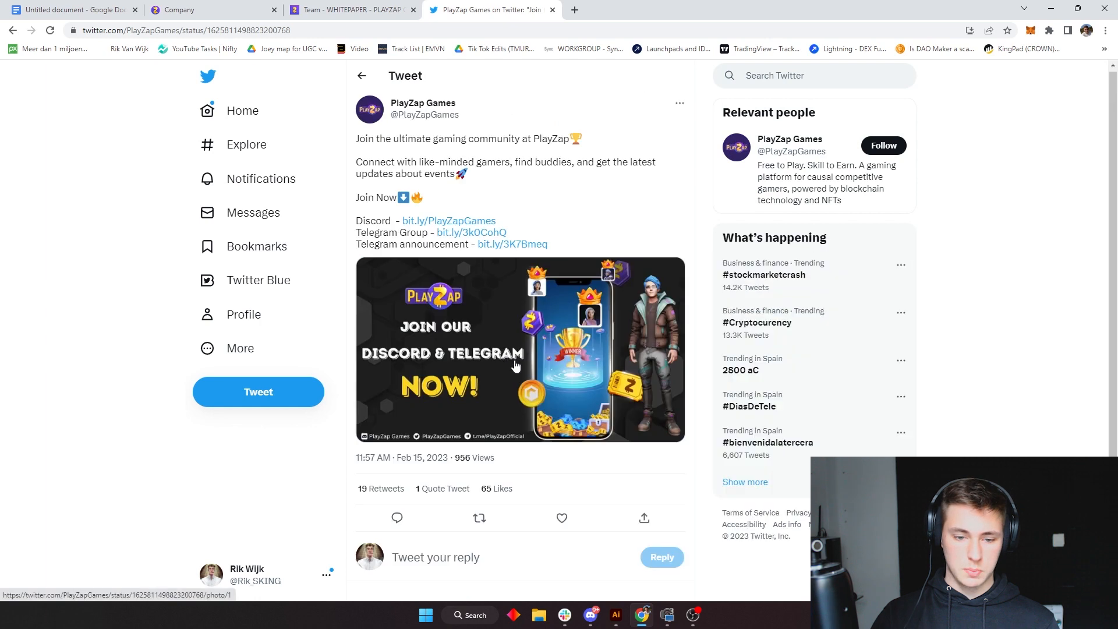
scroll("down", 3)
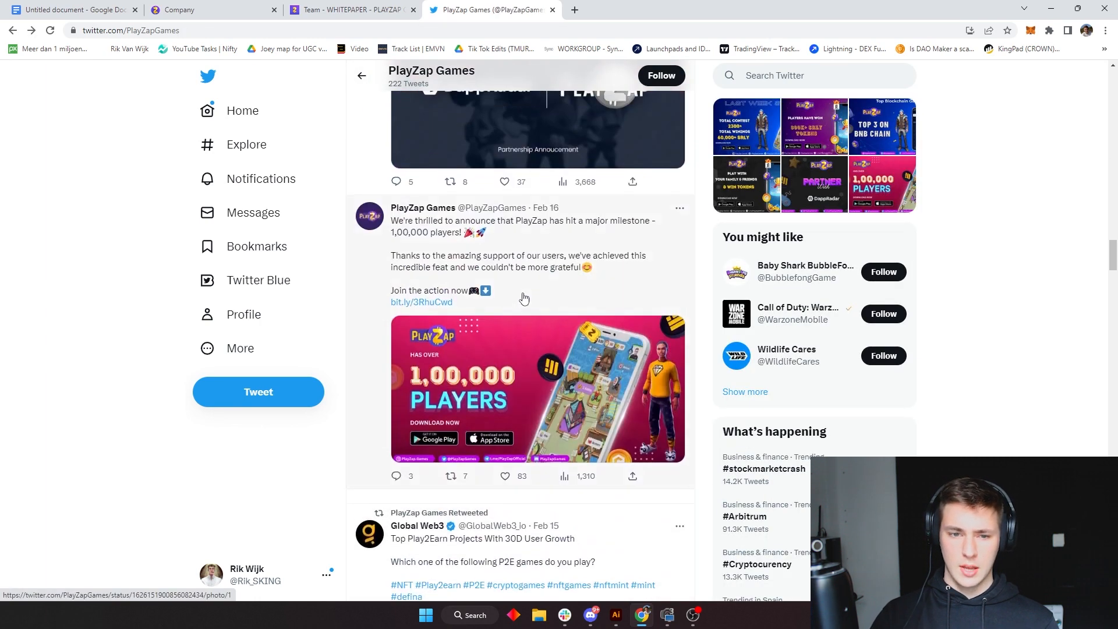
scroll("down", 3)
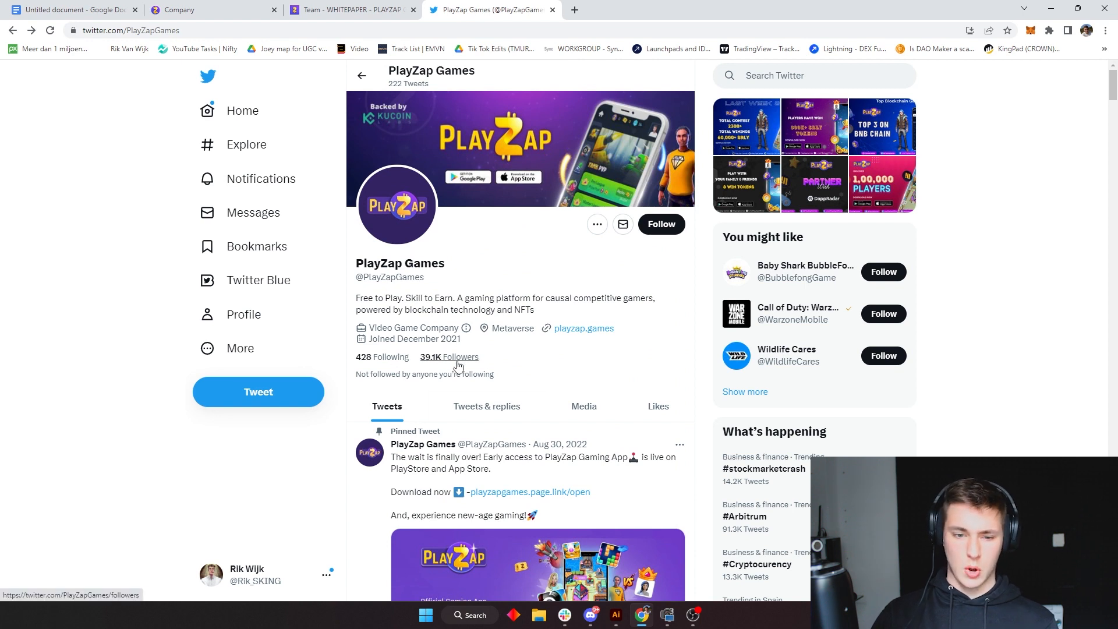
left_click(350, 9)
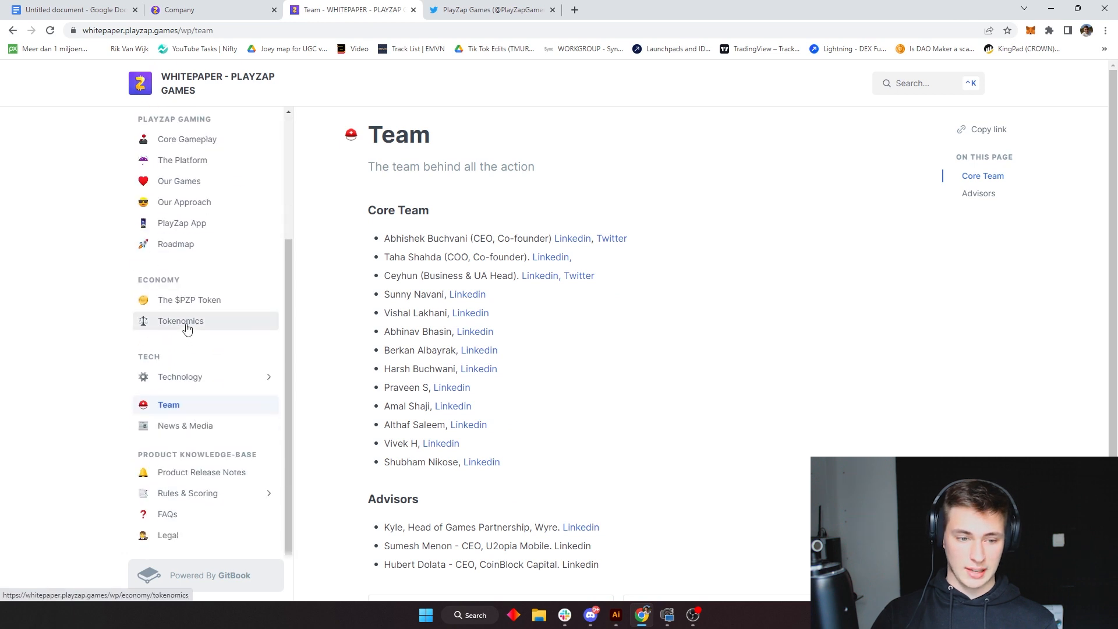
Open Investors & Partners and scroll through the backers graphic and KuCoin Labs tweet.
scroll("down", 3)
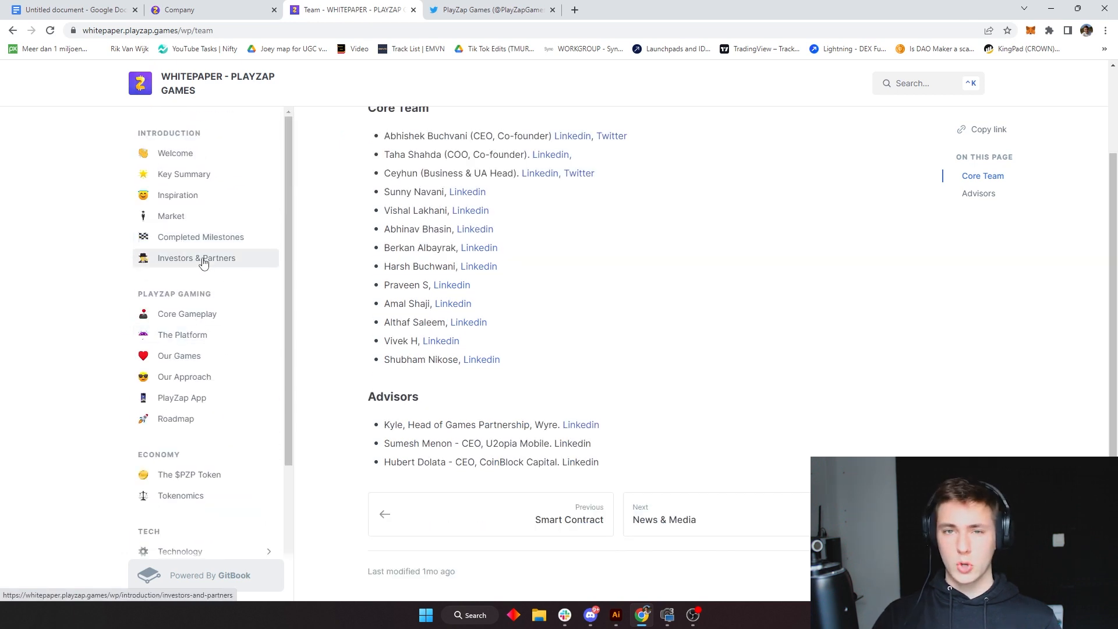
left_click(196, 257)
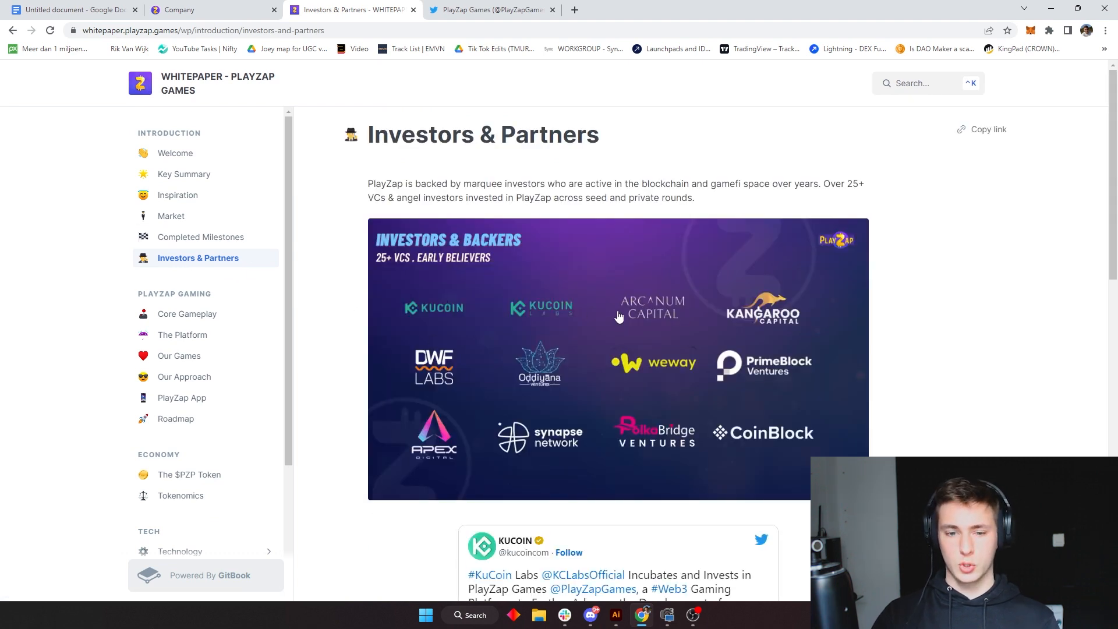
scroll("down", 3)
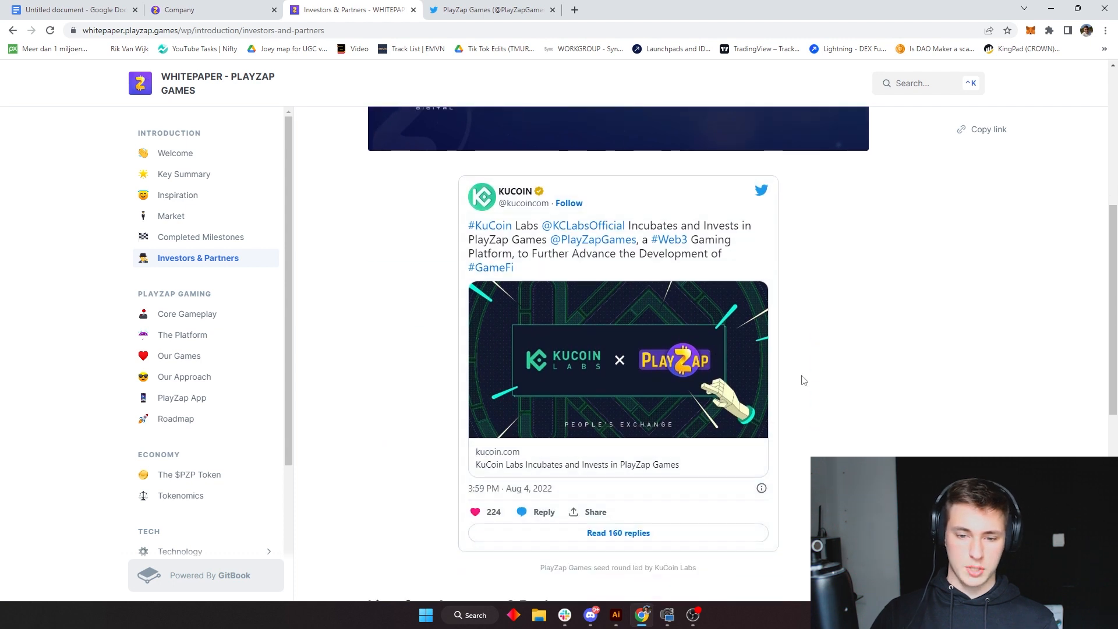
mouse_move(785, 362)
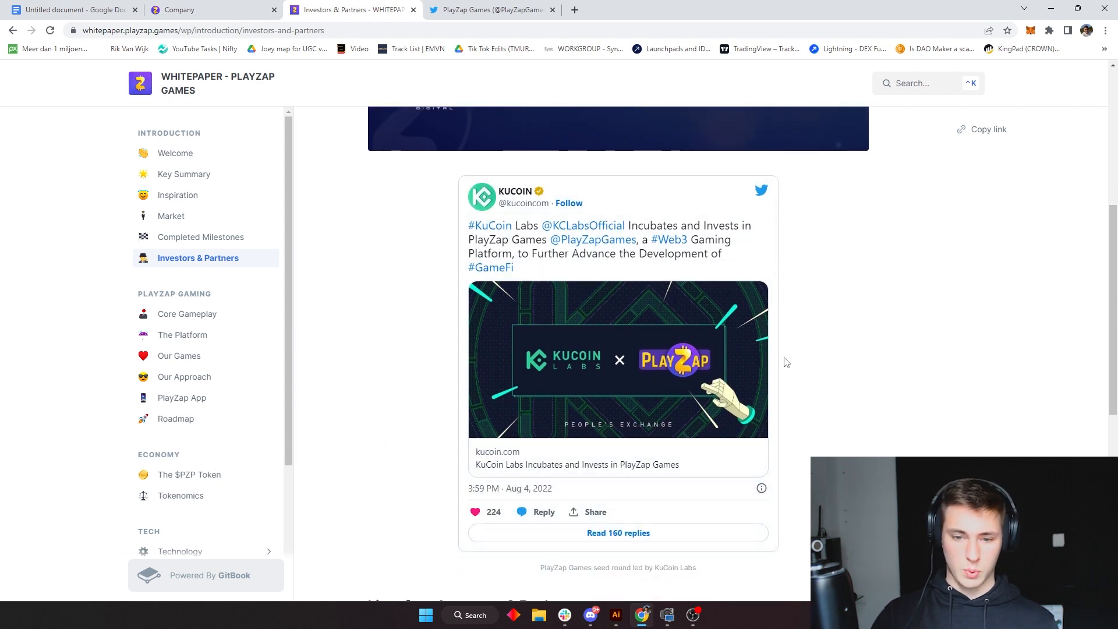
mouse_move(737, 231)
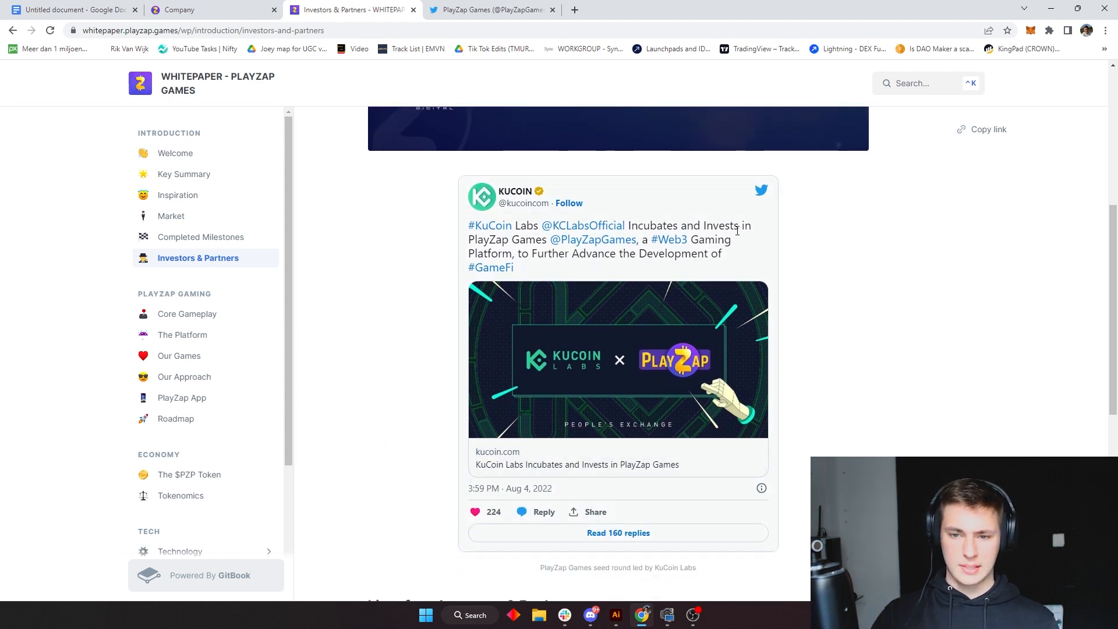
mouse_move(628, 220)
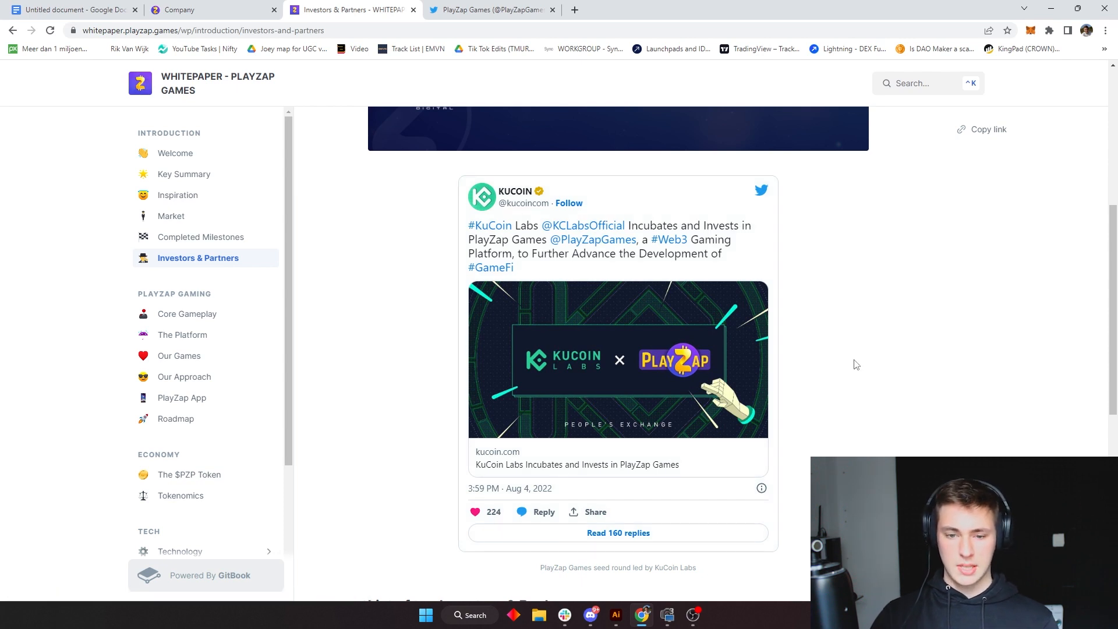
mouse_move(574, 380)
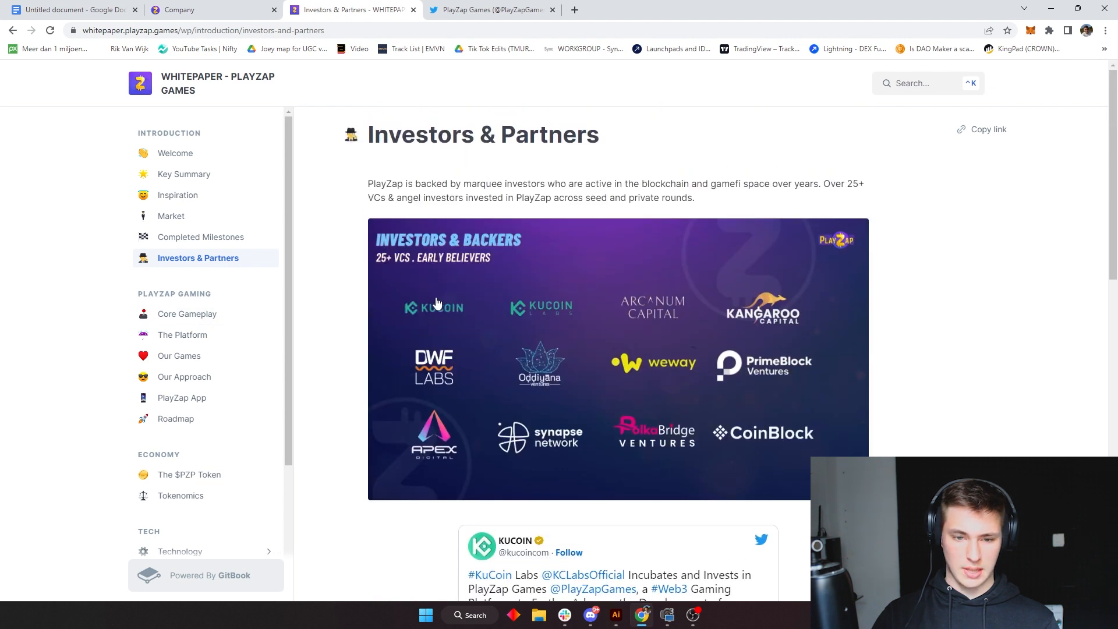
mouse_move(758, 251)
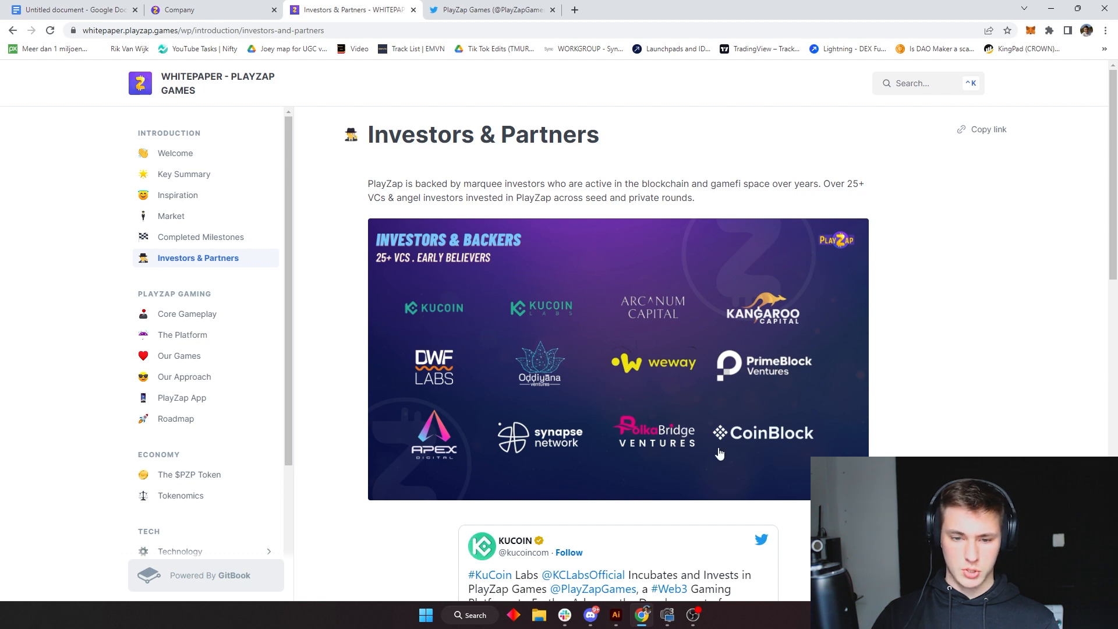
mouse_move(445, 375)
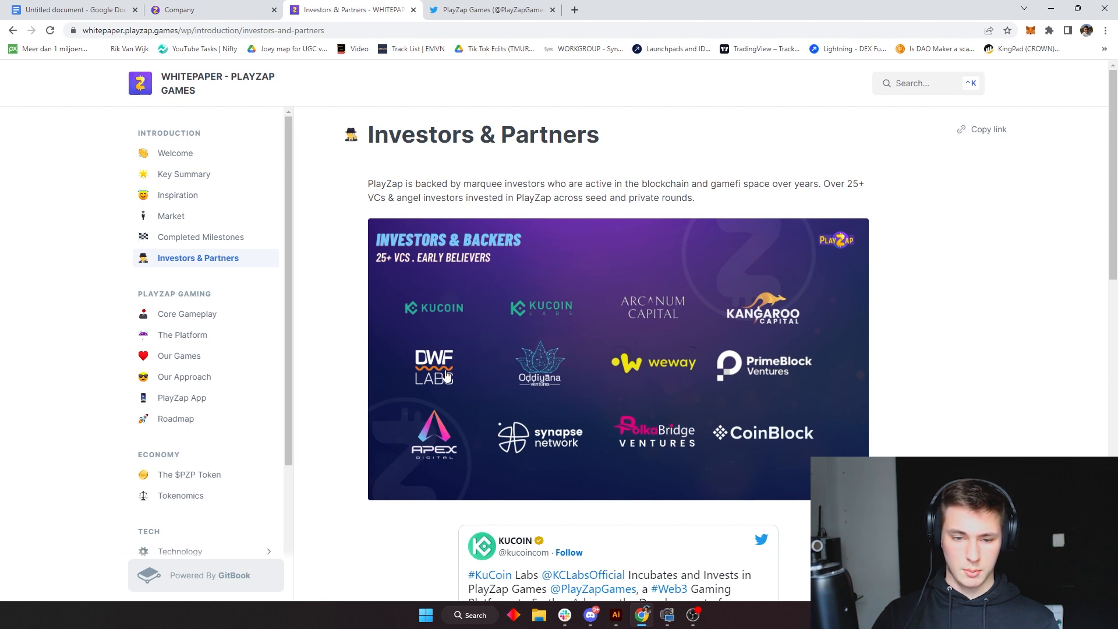
mouse_move(553, 377)
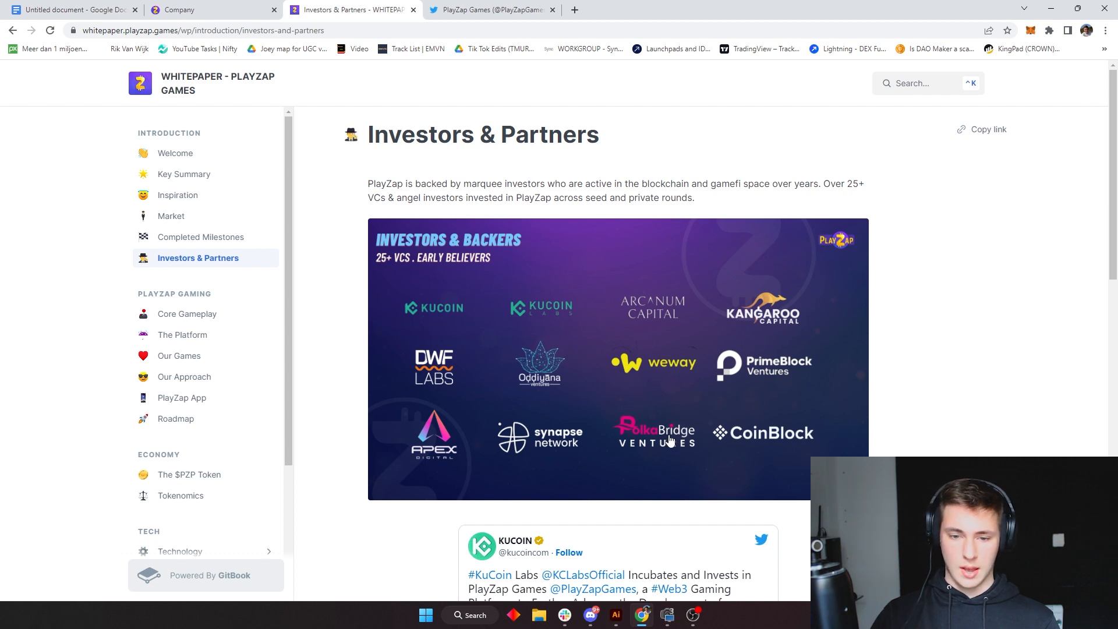
mouse_move(897, 380)
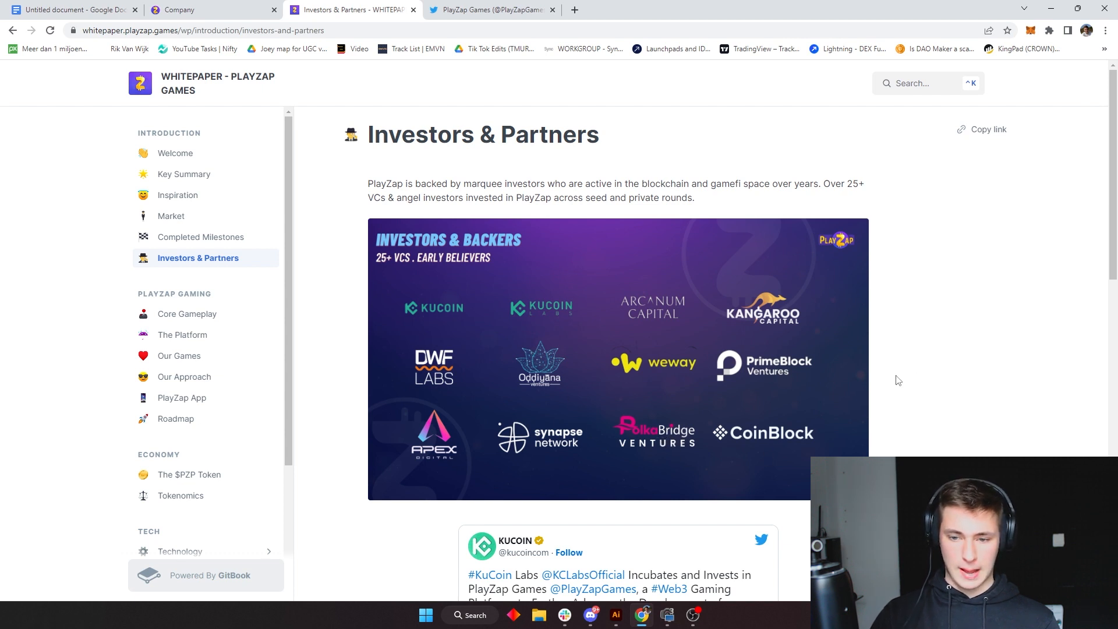
mouse_move(421, 301)
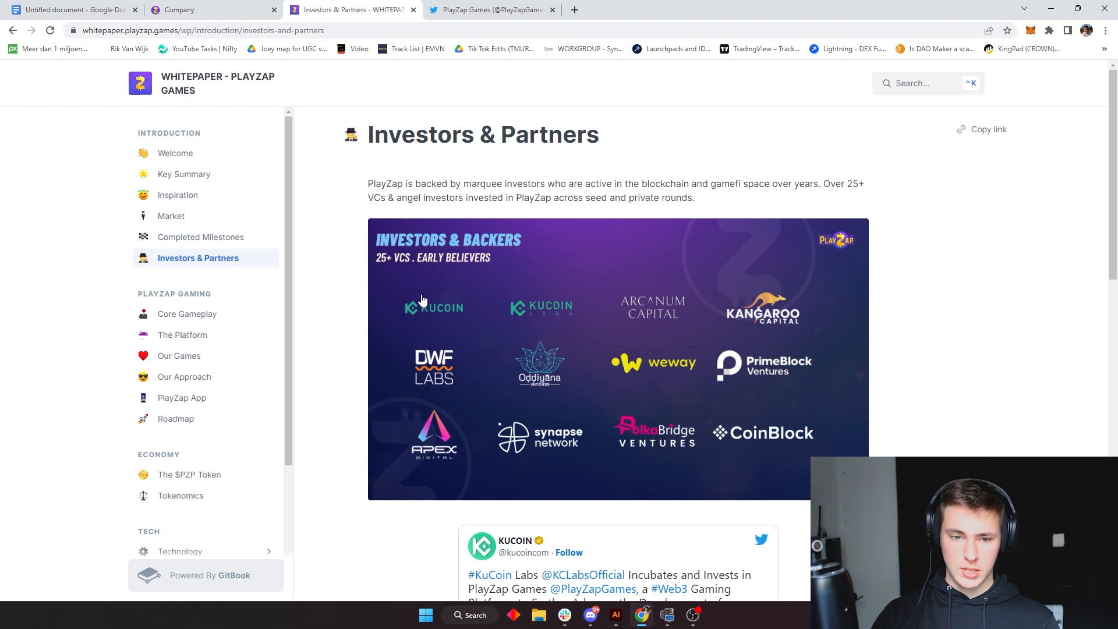
mouse_move(435, 291)
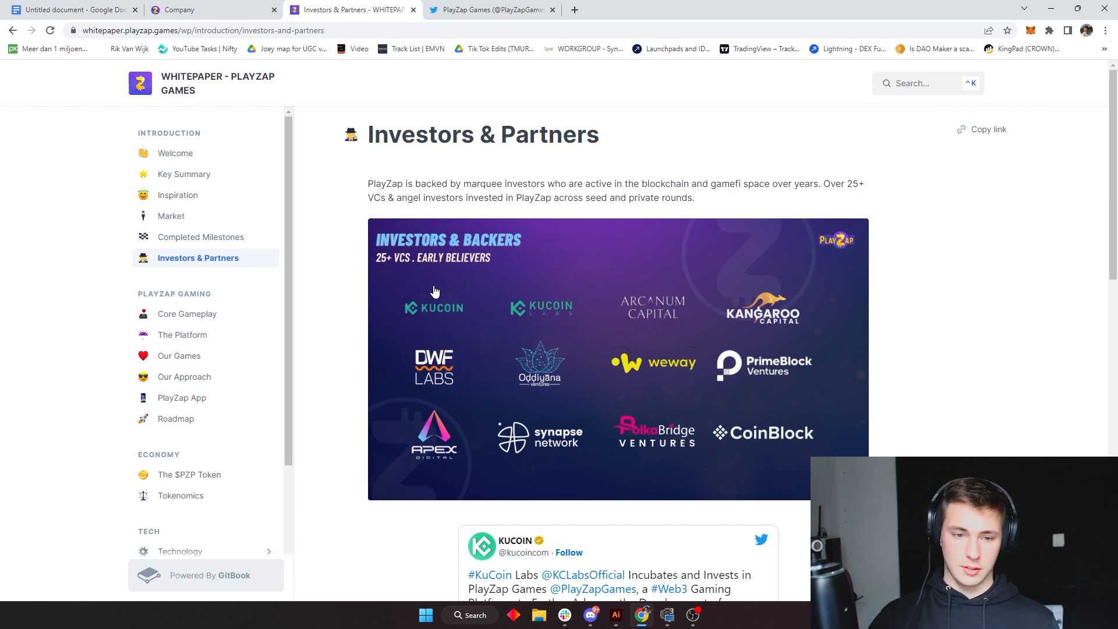
mouse_move(401, 265)
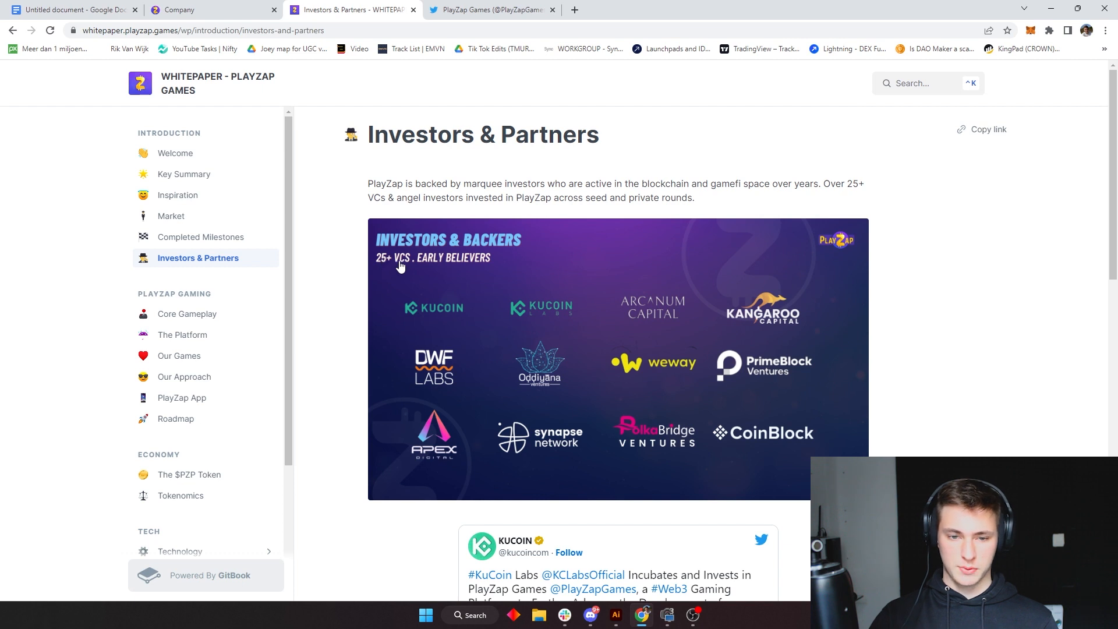
mouse_move(538, 403)
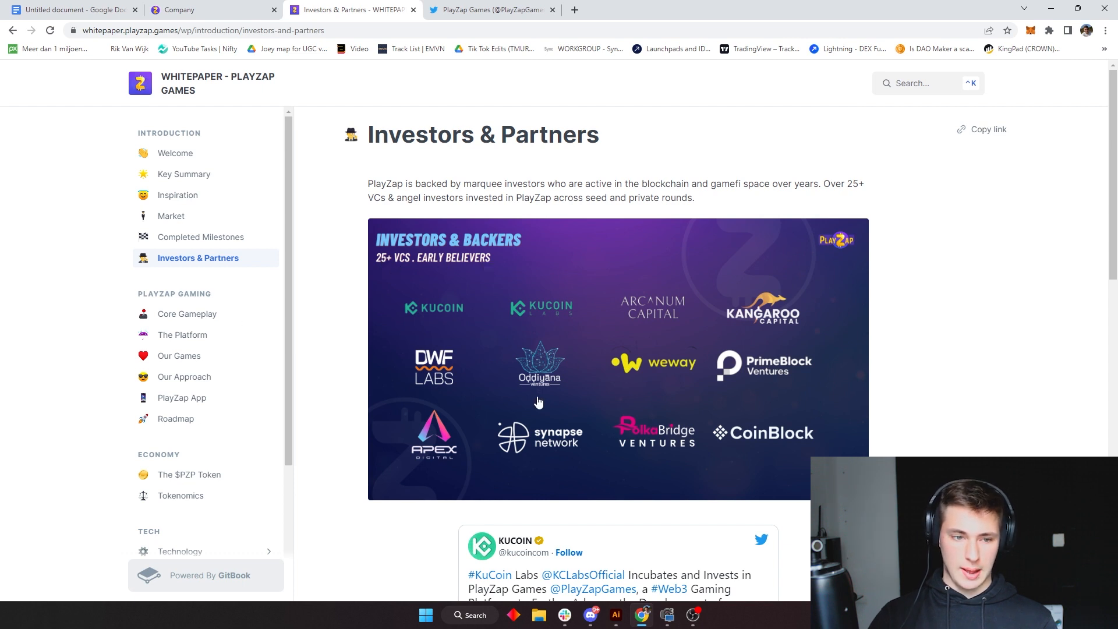
scroll("down", 3)
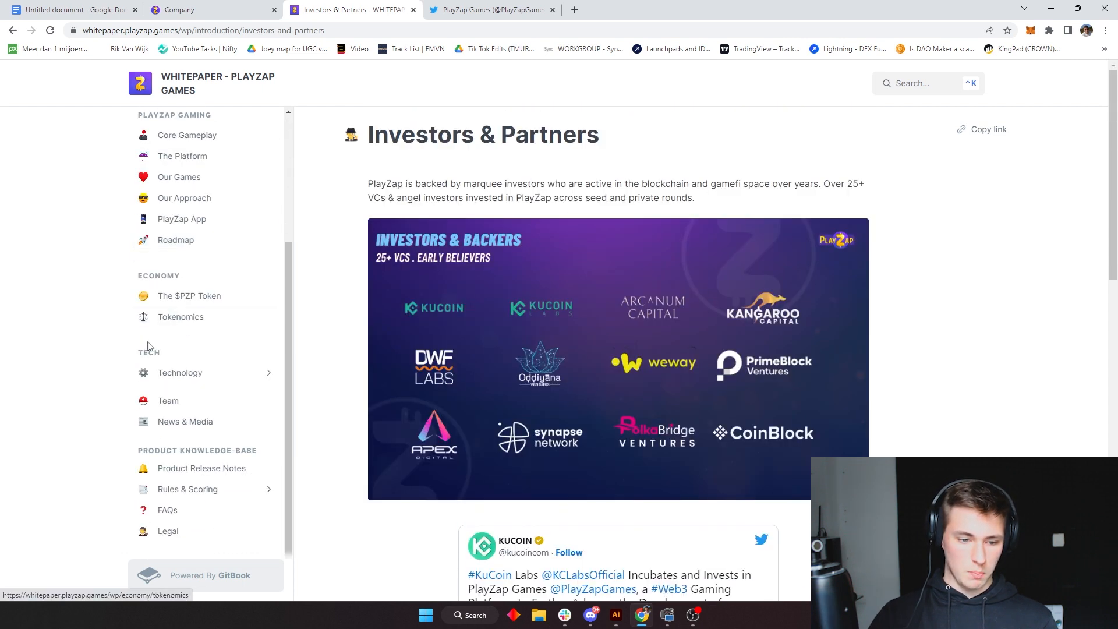
Open the whitepaper's Team page, then switch to the Google Docs investment summary.
left_click(169, 400)
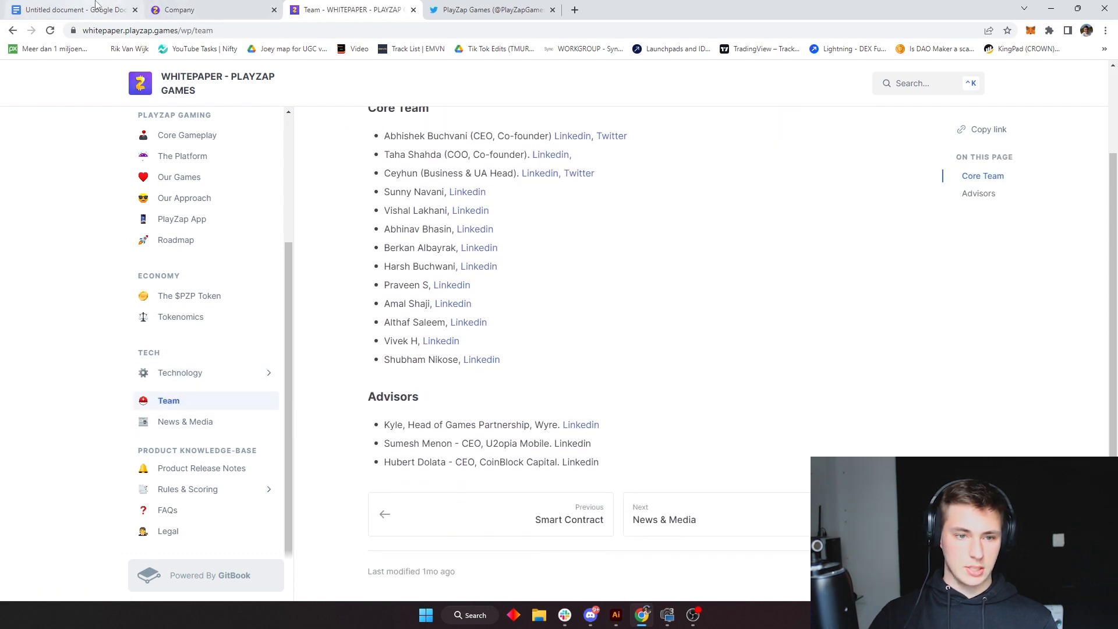
left_click(71, 9)
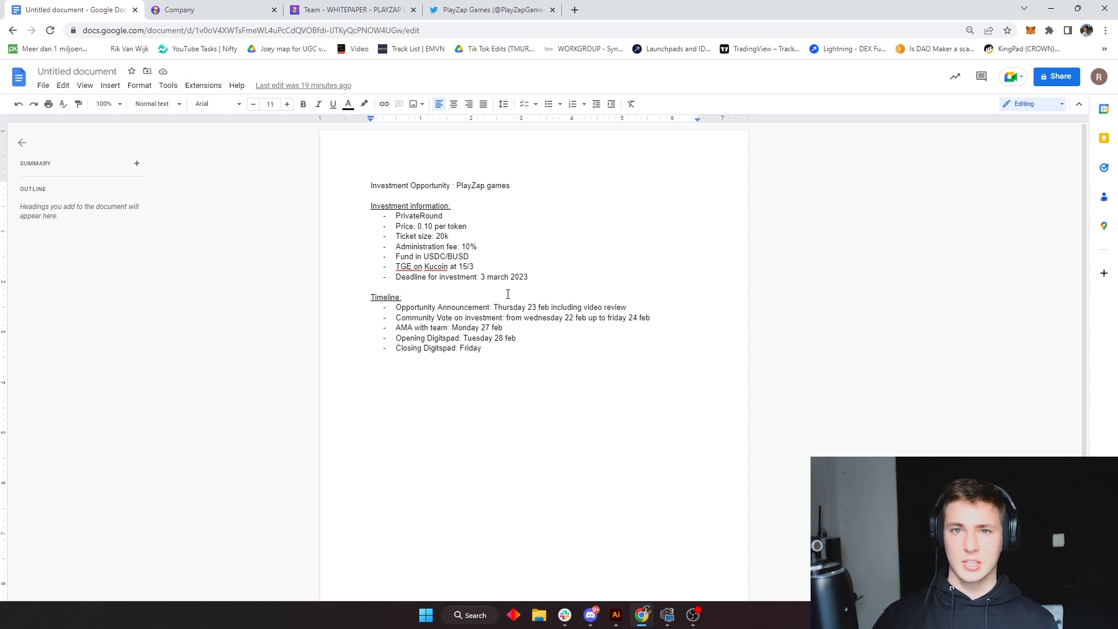
mouse_move(499, 254)
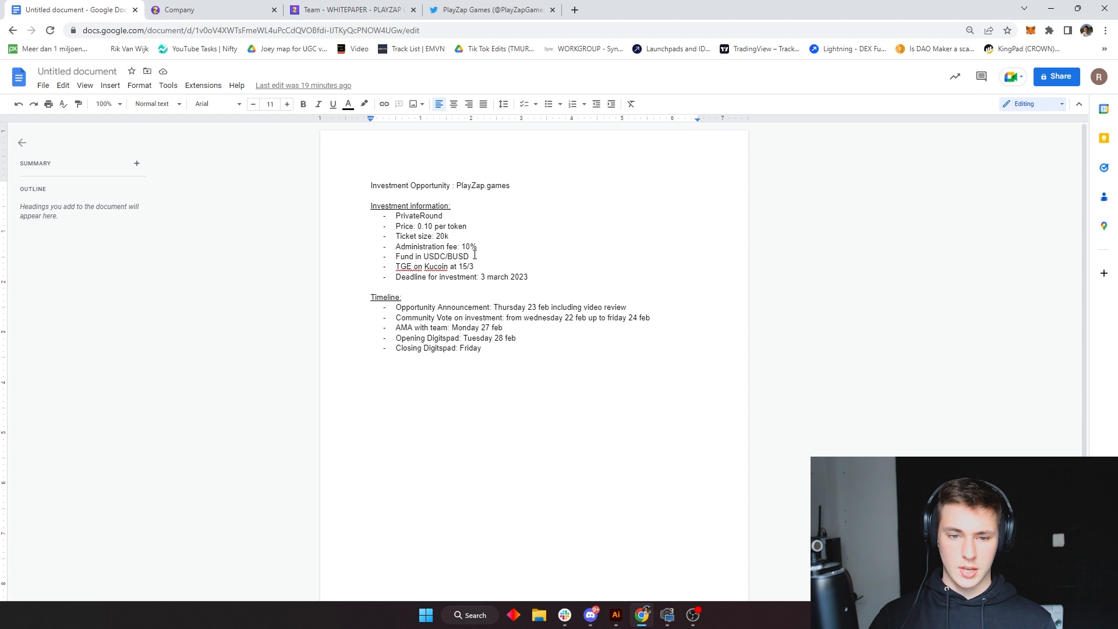
left_click(474, 266)
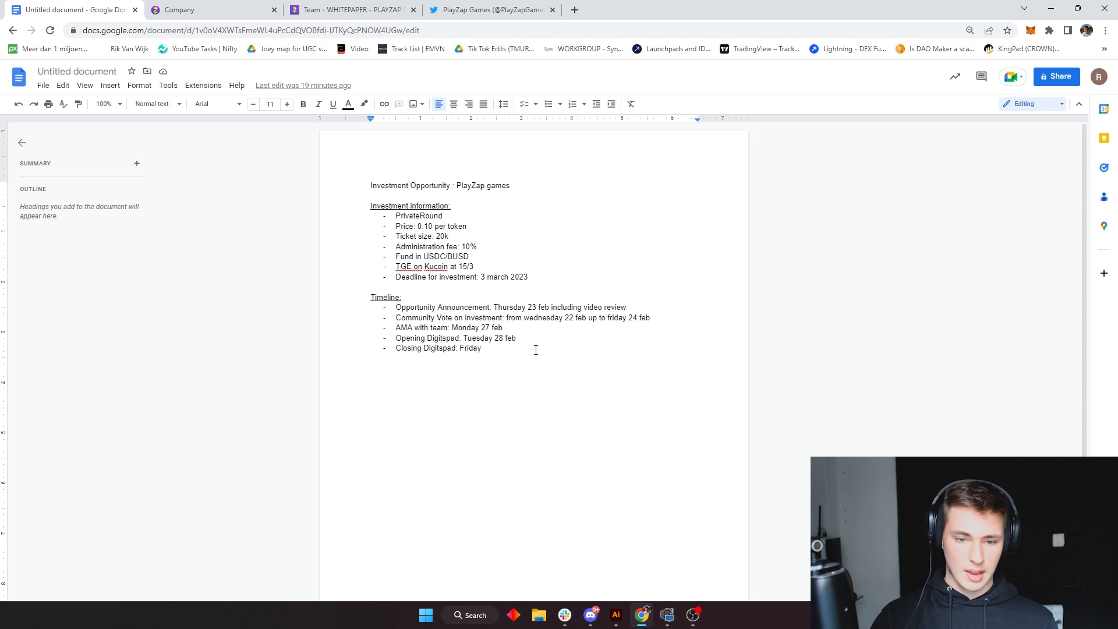
left_click_drag(404, 327, 517, 338)
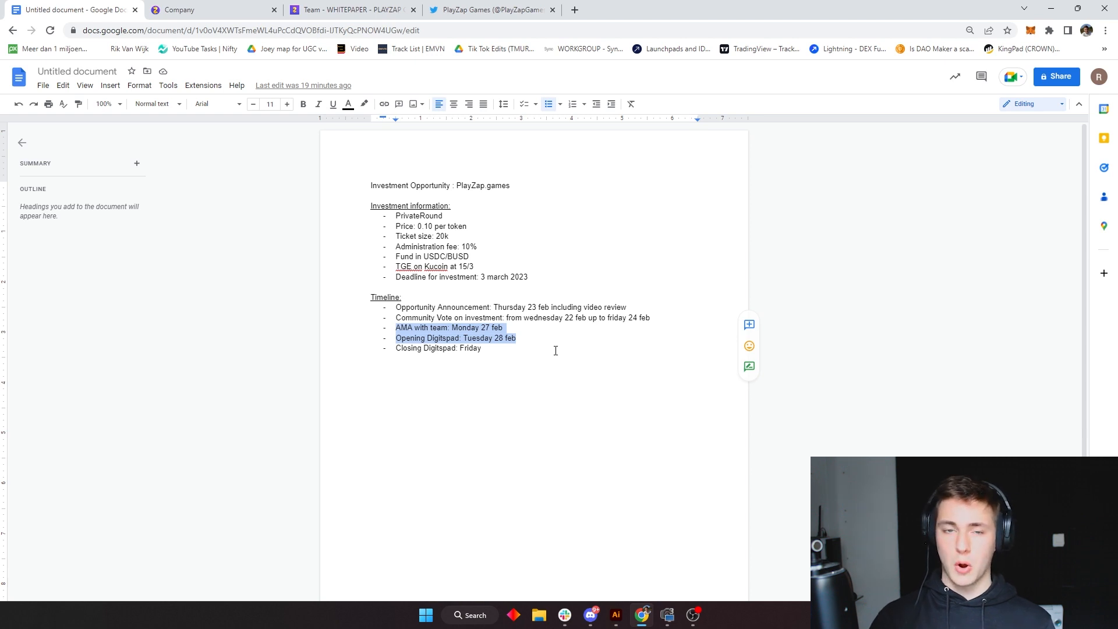
left_click(698, 435)
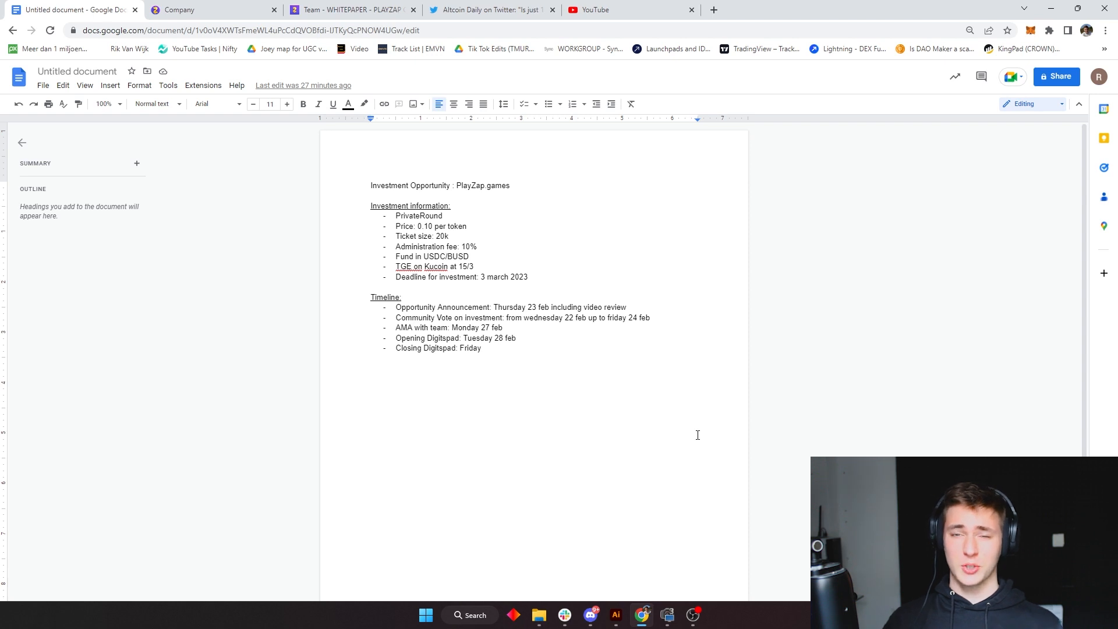
mouse_move(694, 426)
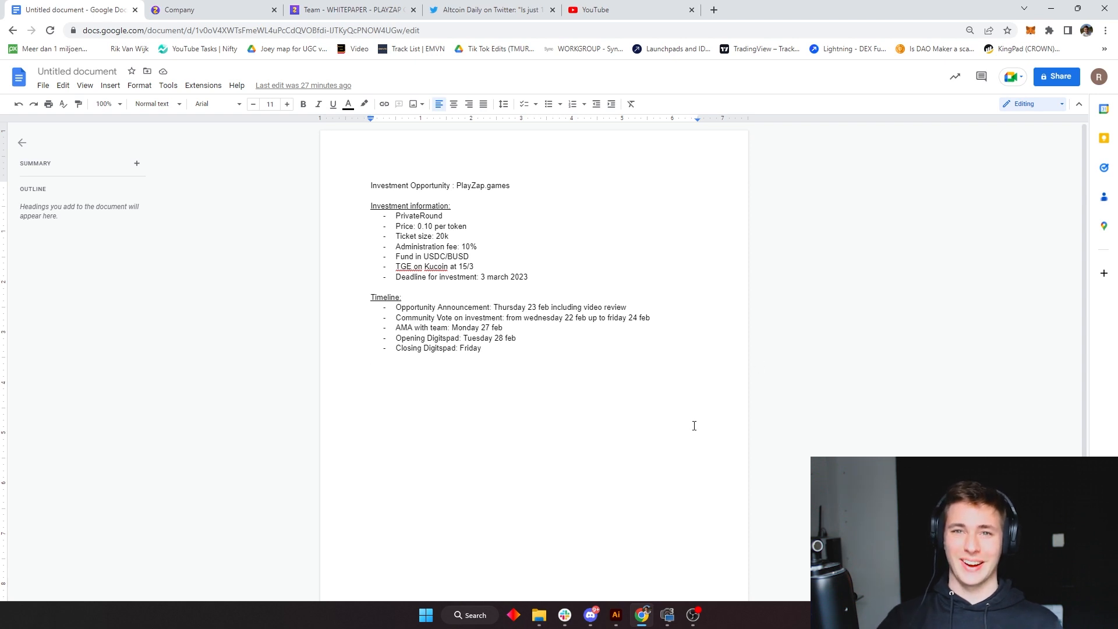